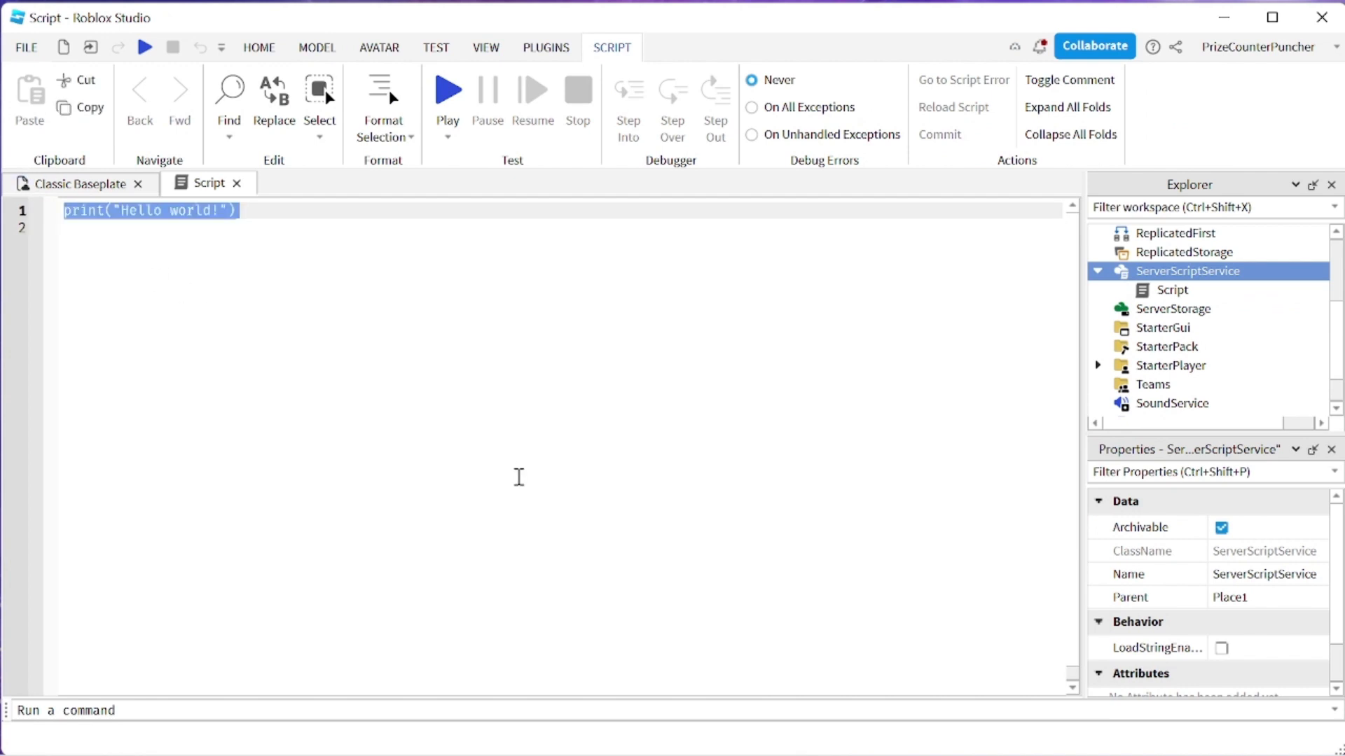
# Write a local function CallMe() with end and a print statement inside.
pyautogui.write('local function')
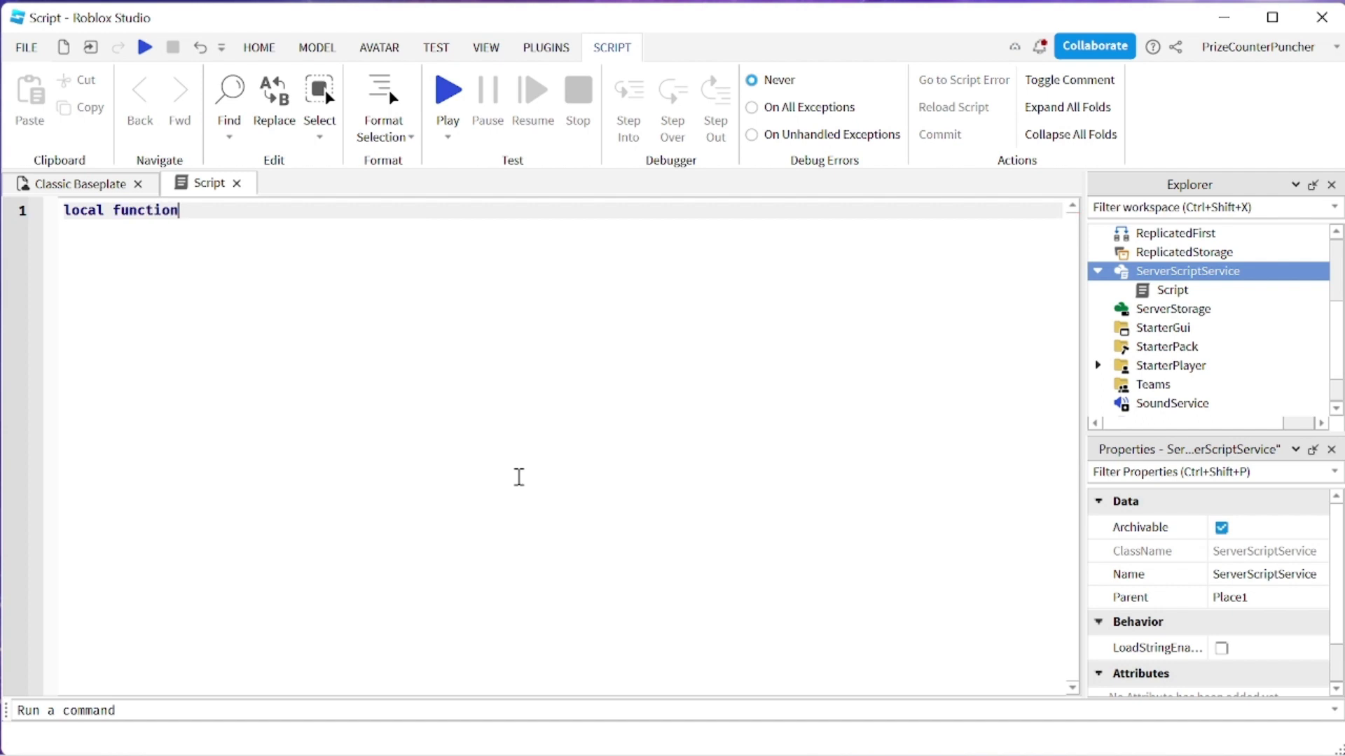
pyautogui.write('Ca')
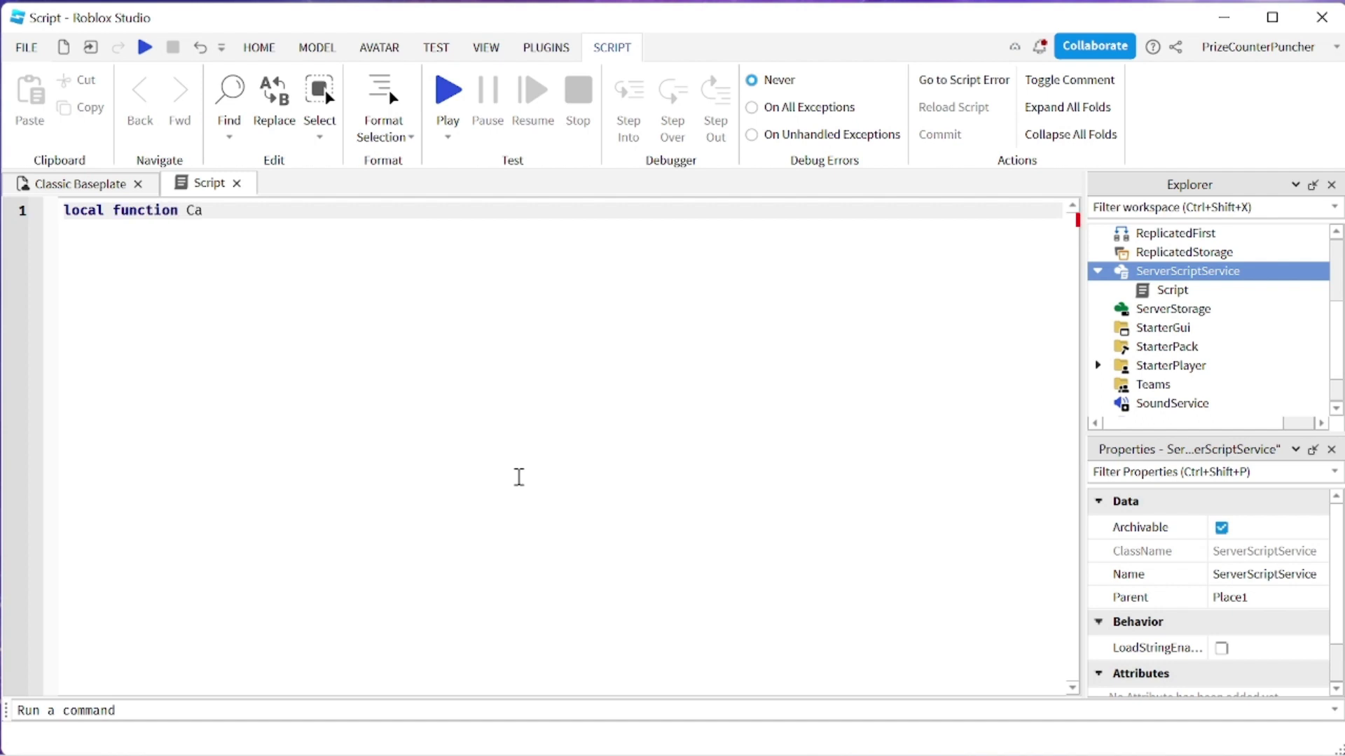
pyautogui.write('llMe')
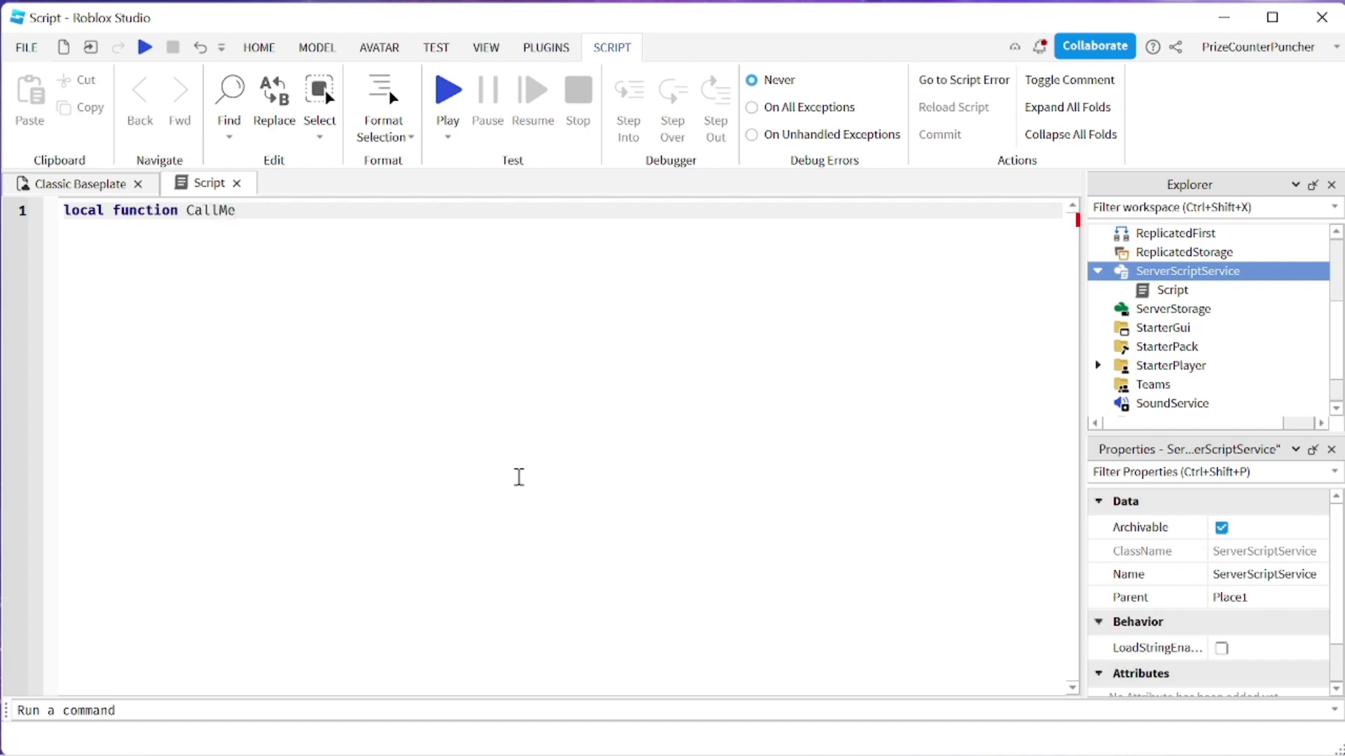
pyautogui.write('()')
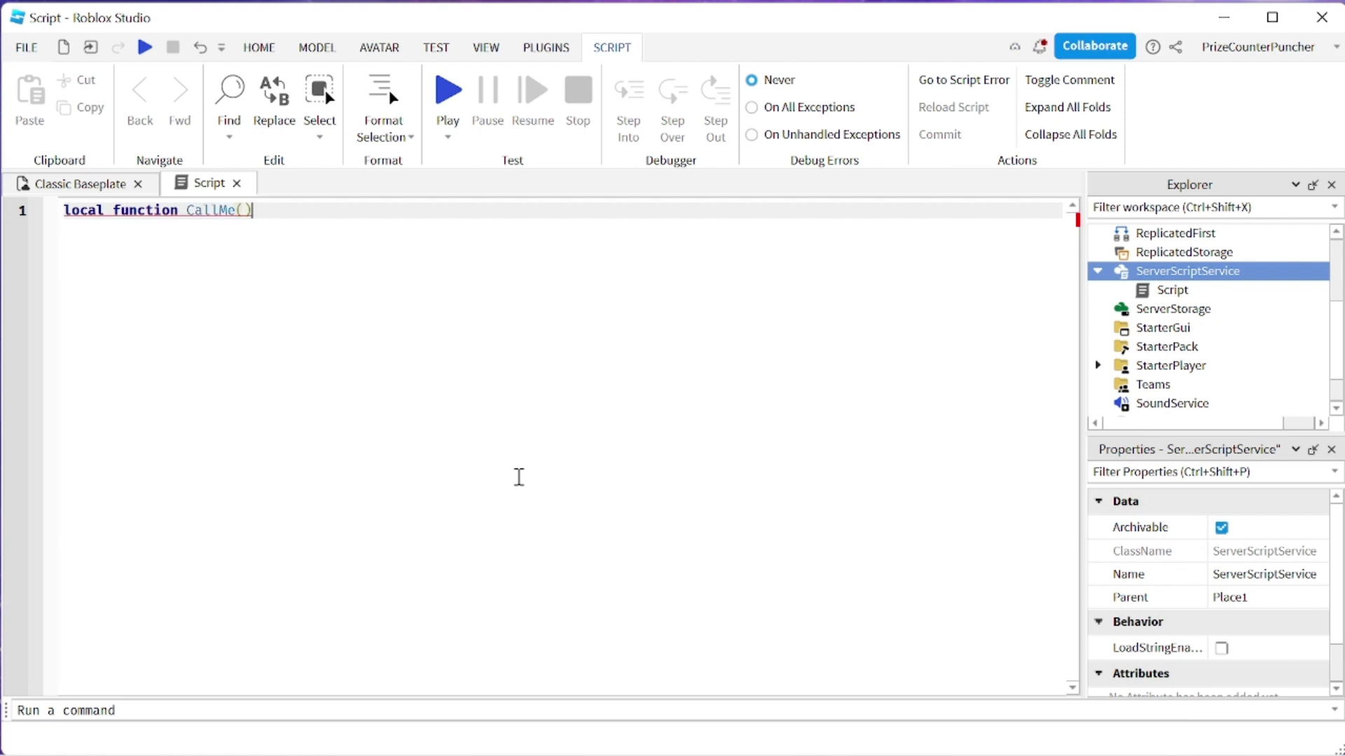
pyautogui.press('enter')
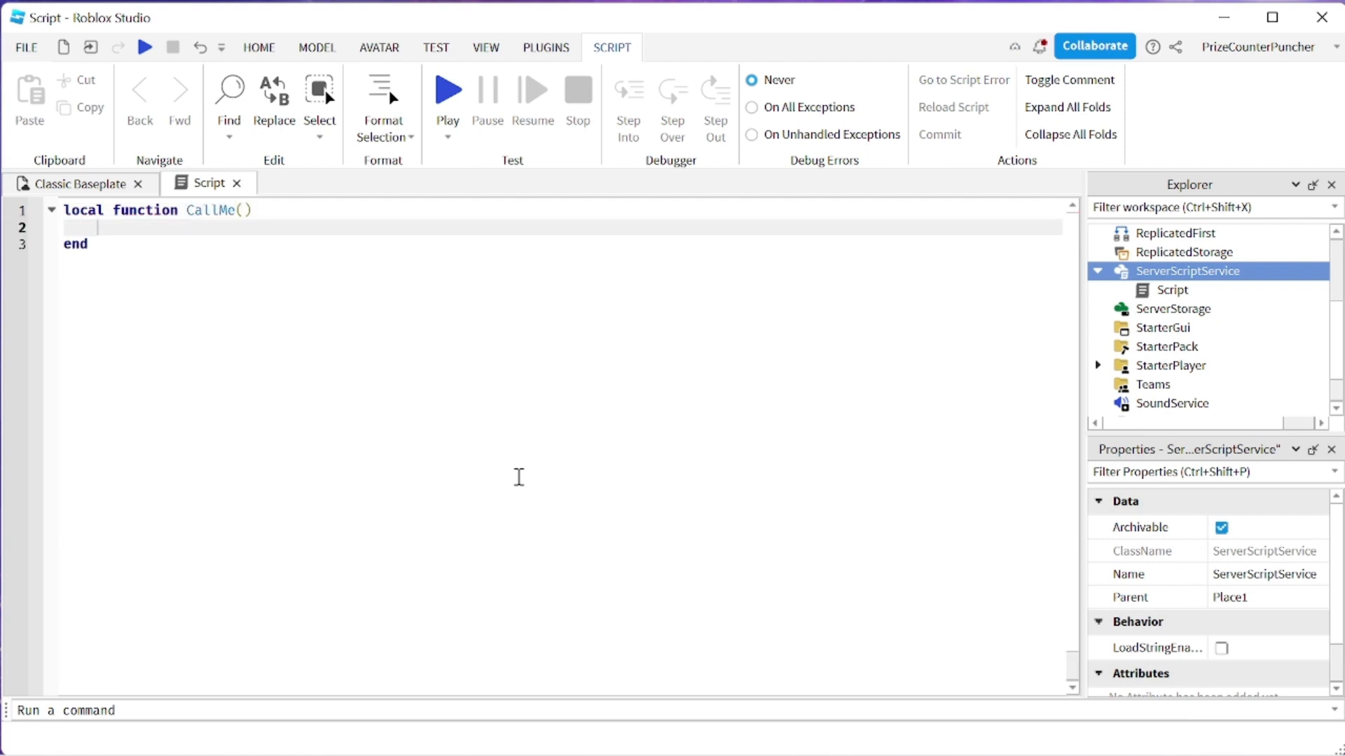
pyautogui.write('print(')
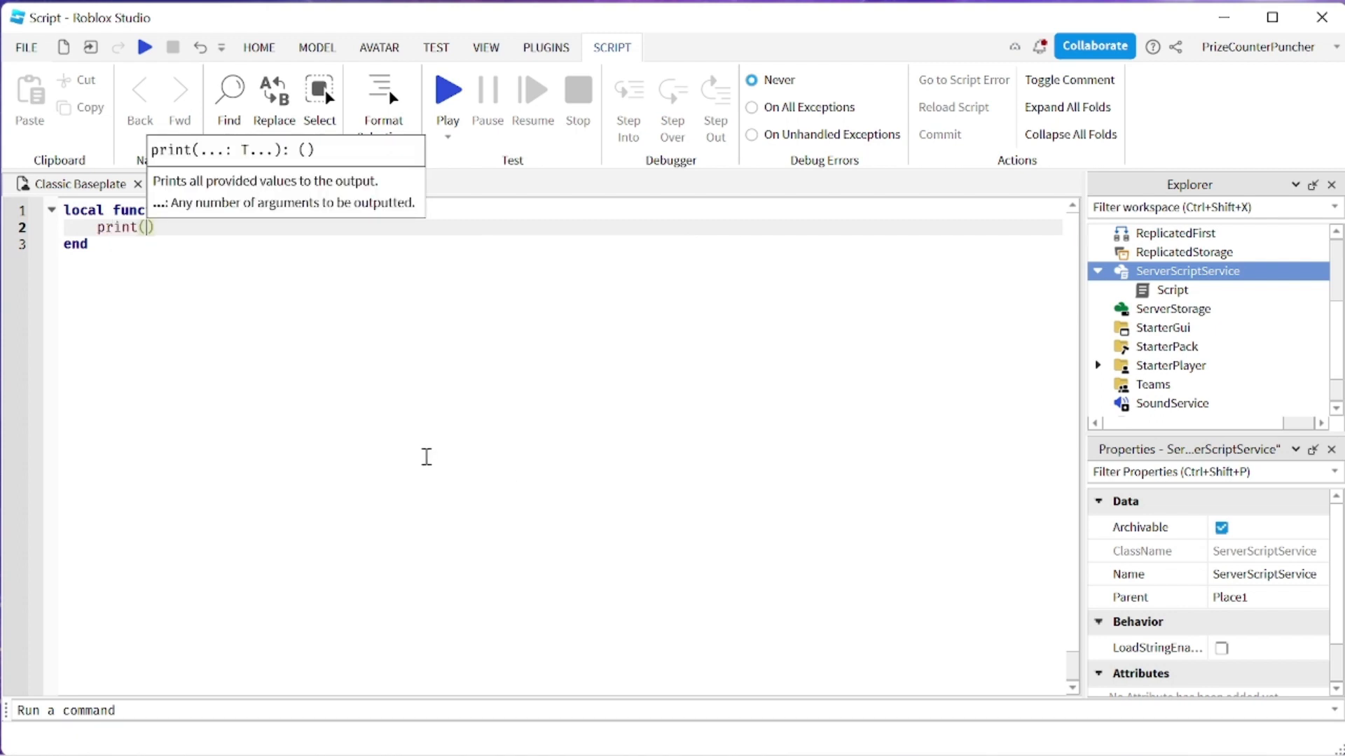
pyautogui.write('"Hello')
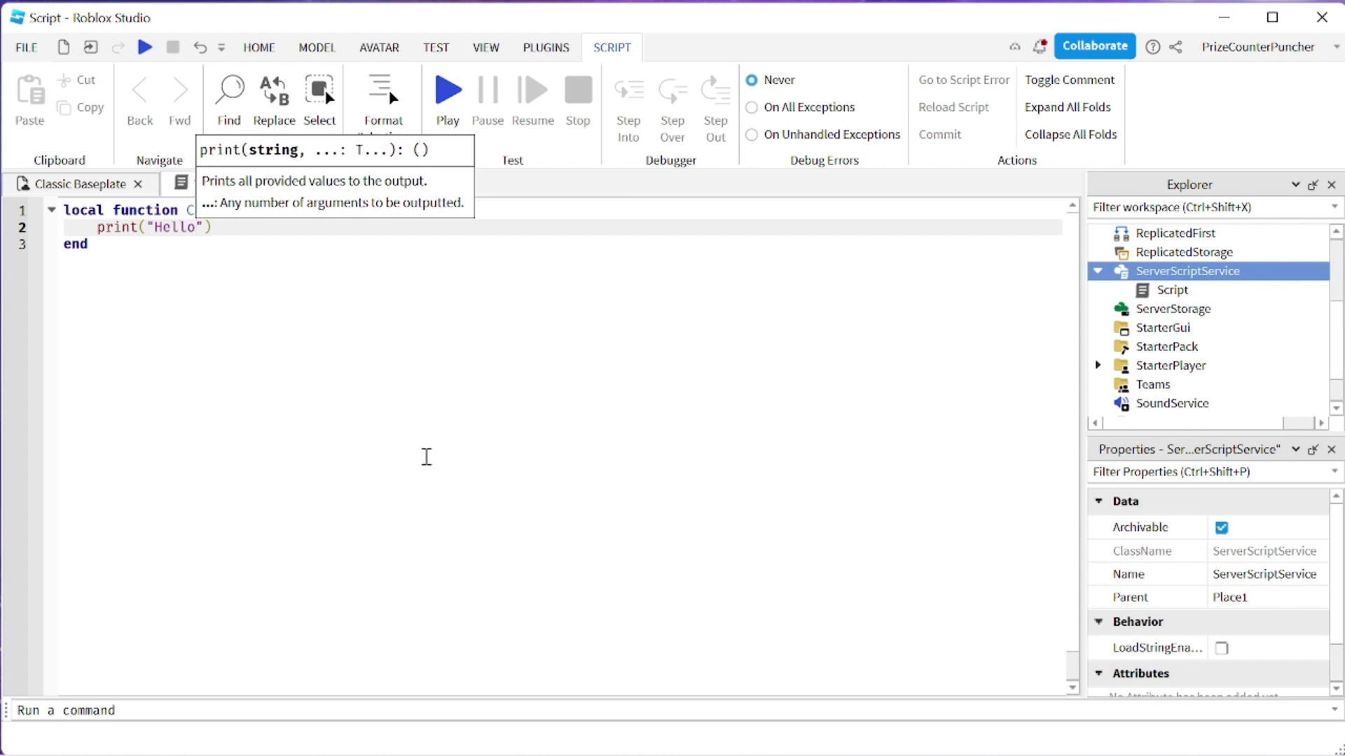
# Rename the function to Hello, add task.wait(1), and call Hello() below it.
pyautogui.doubleClick(210, 209)
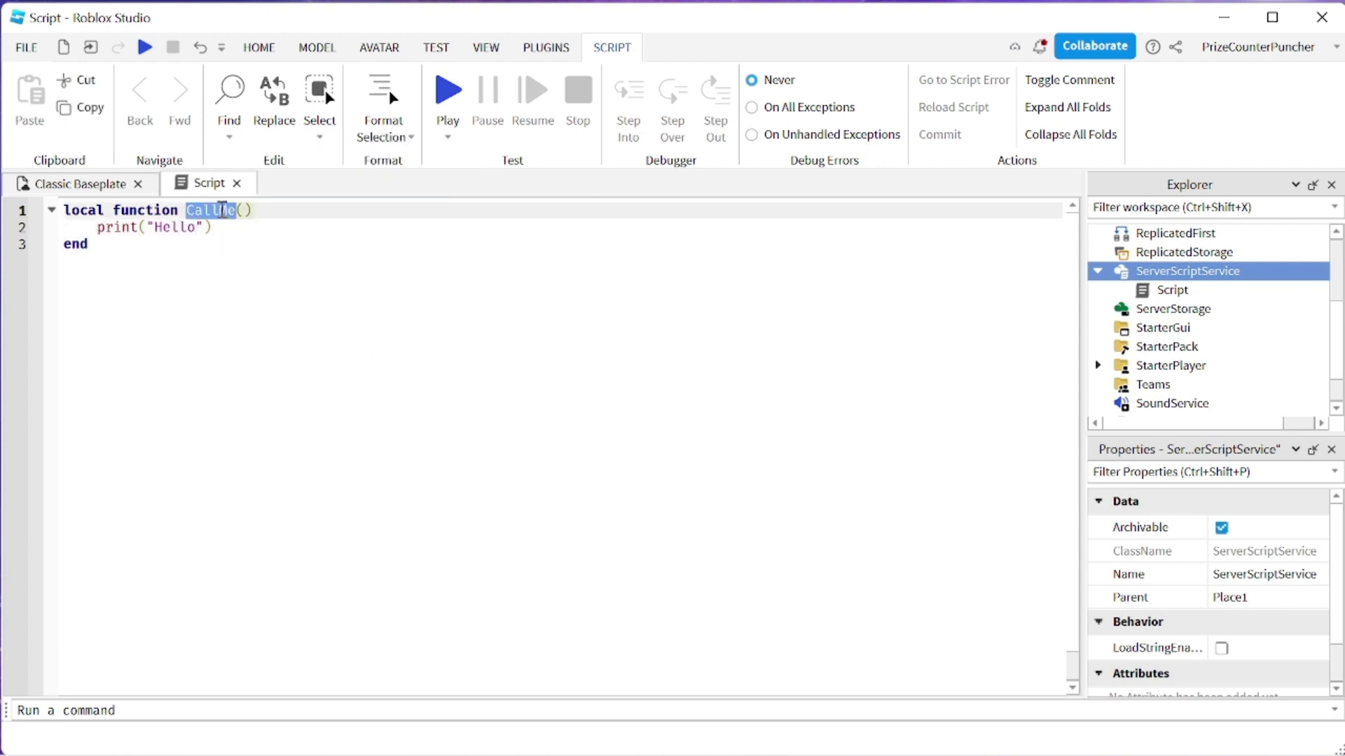
pyautogui.write('Hell')
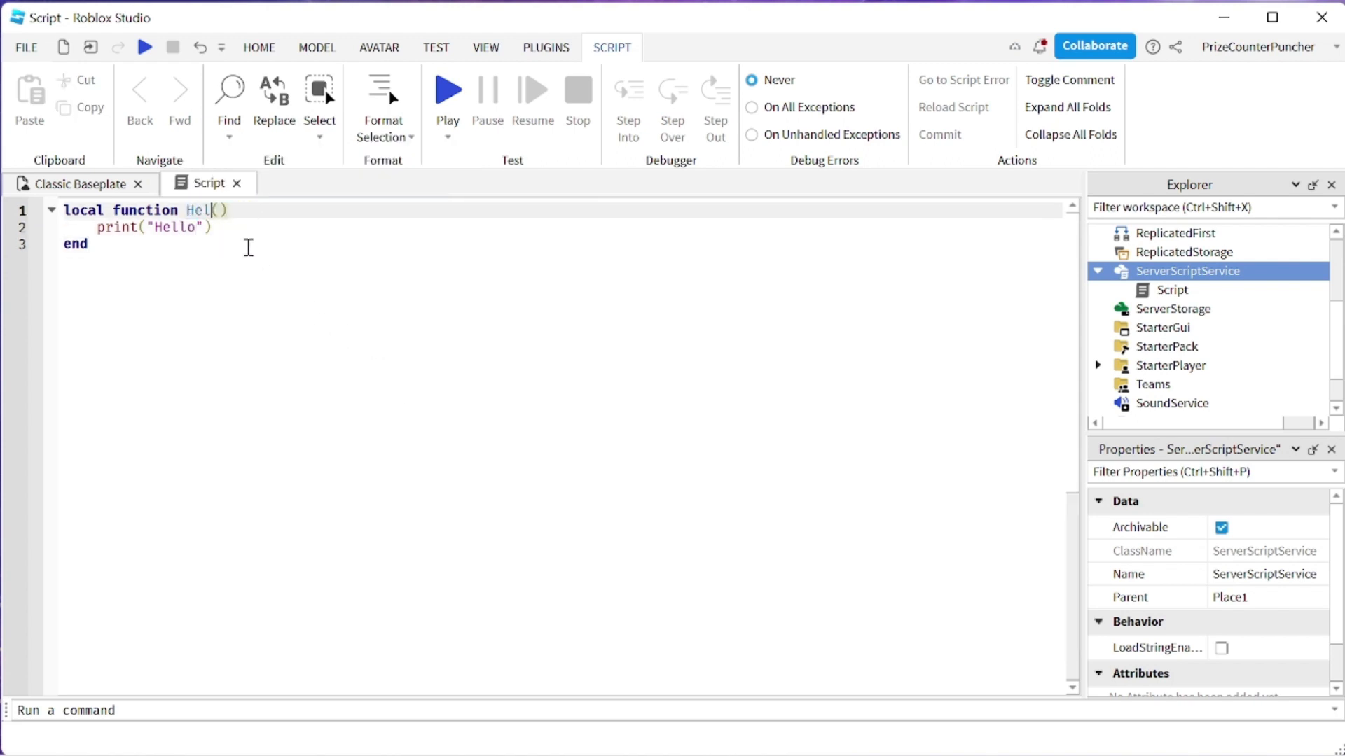
pyautogui.write('lo')
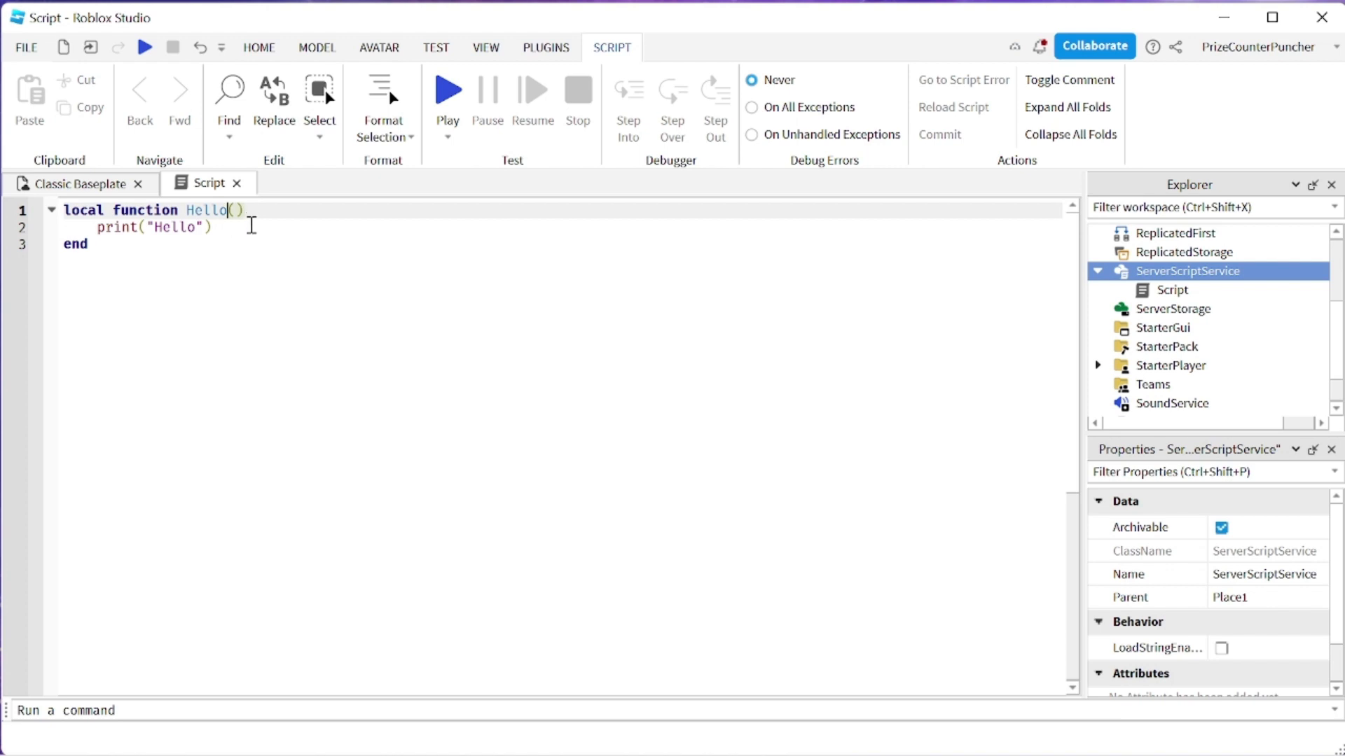
pyautogui.press('enter')
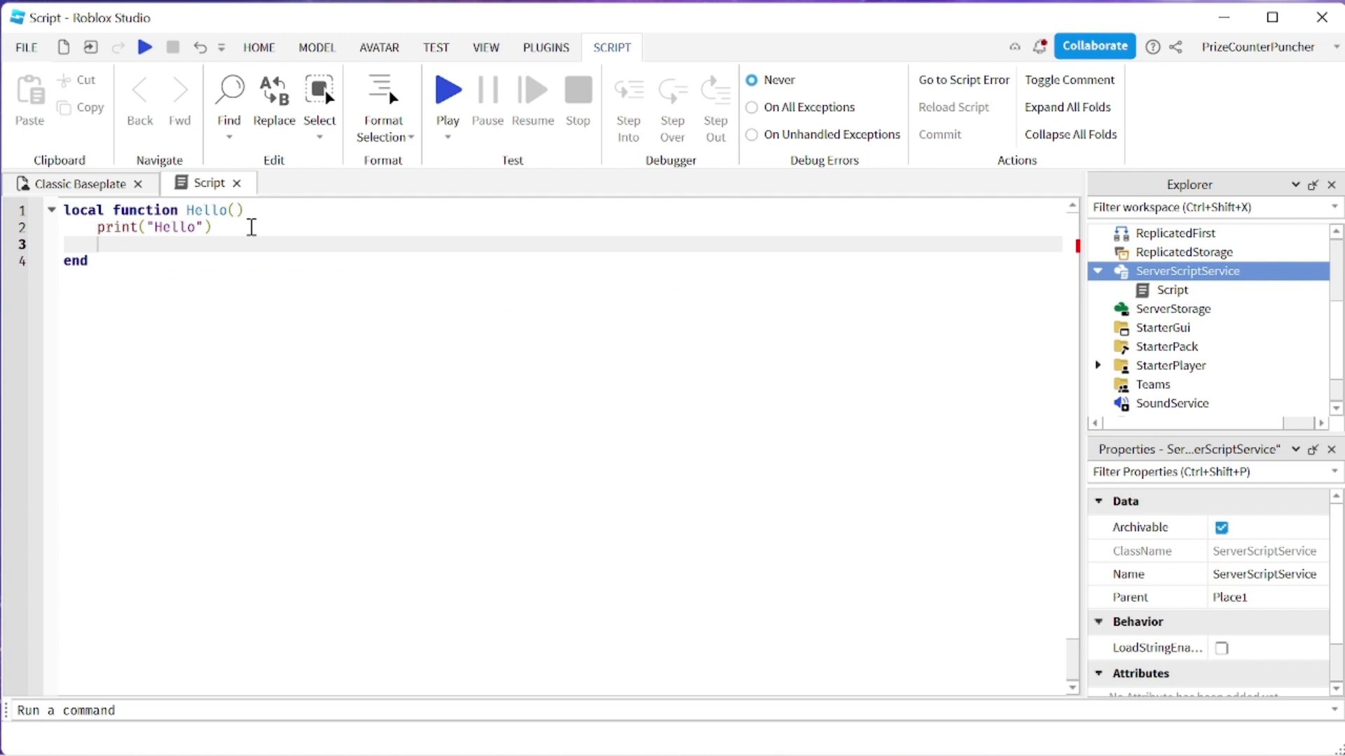
pyautogui.write('task.wait(')
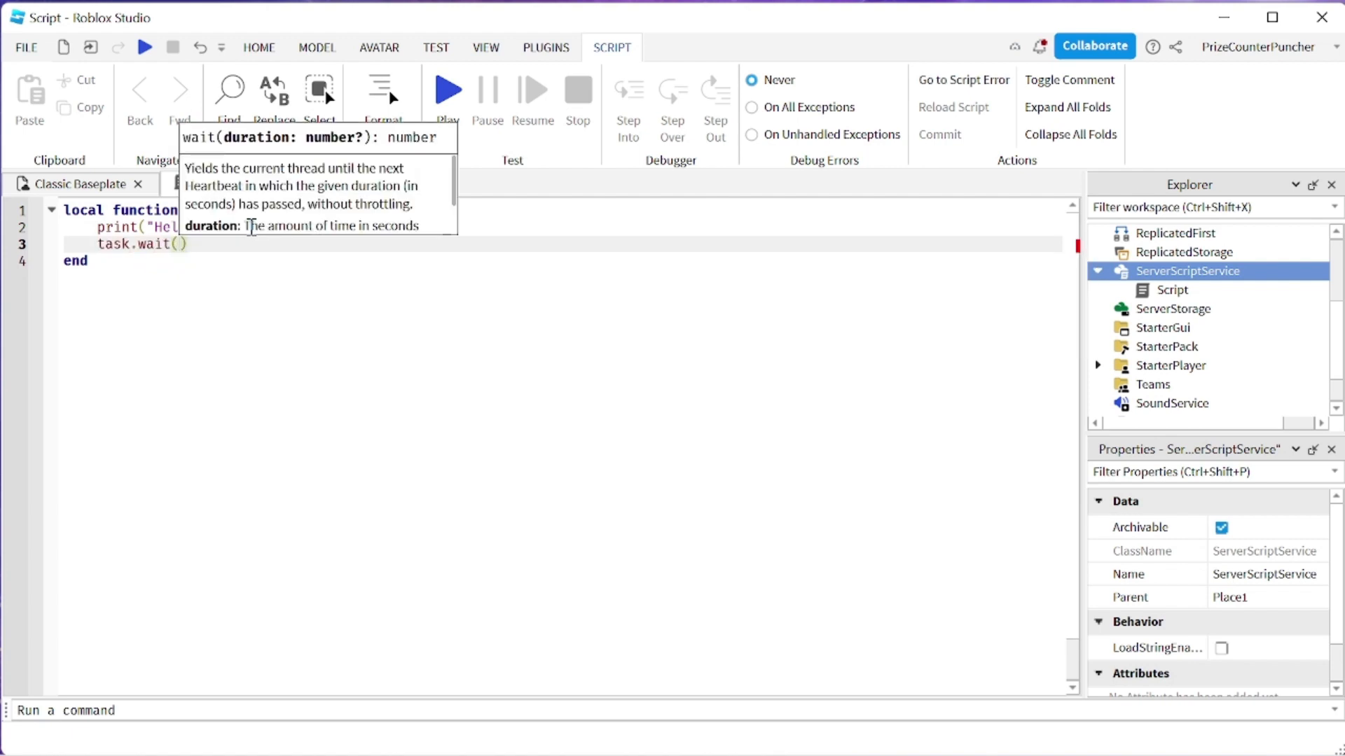
pyautogui.write('1')
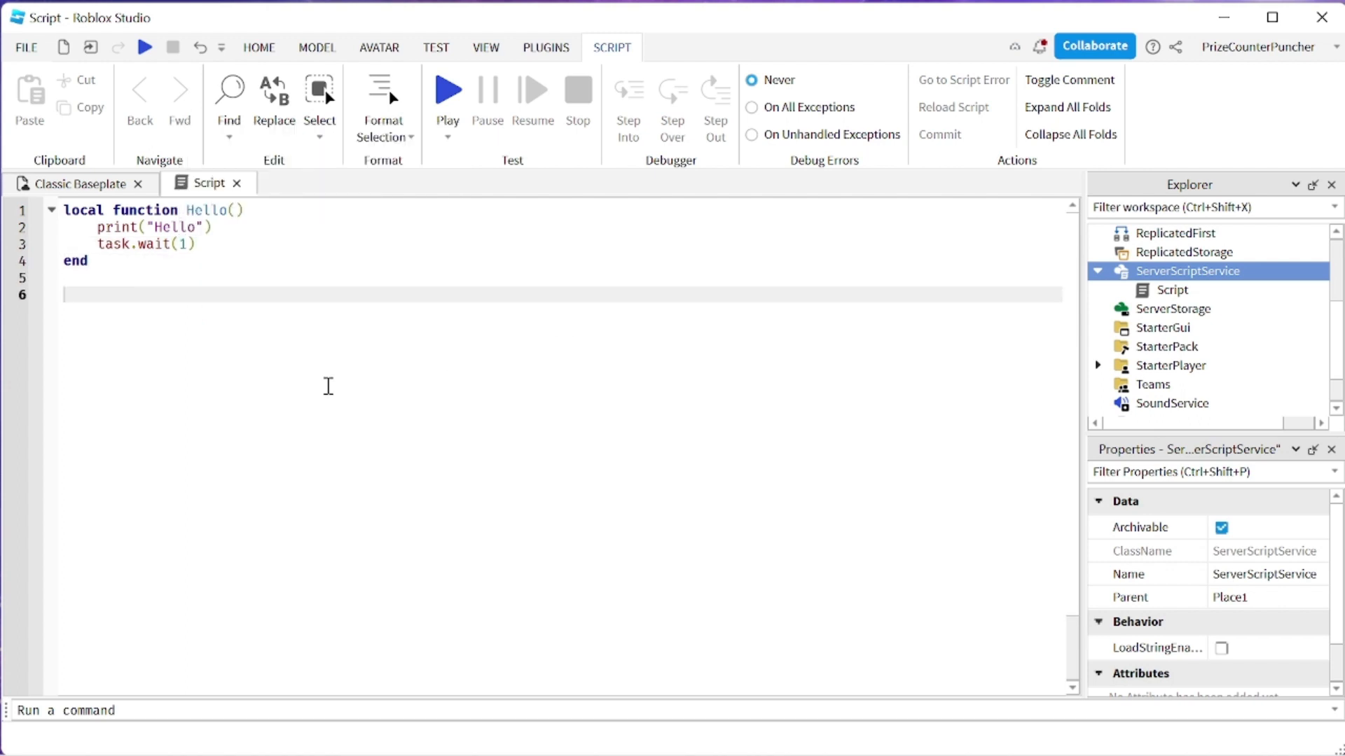
pyautogui.write('Hello()')
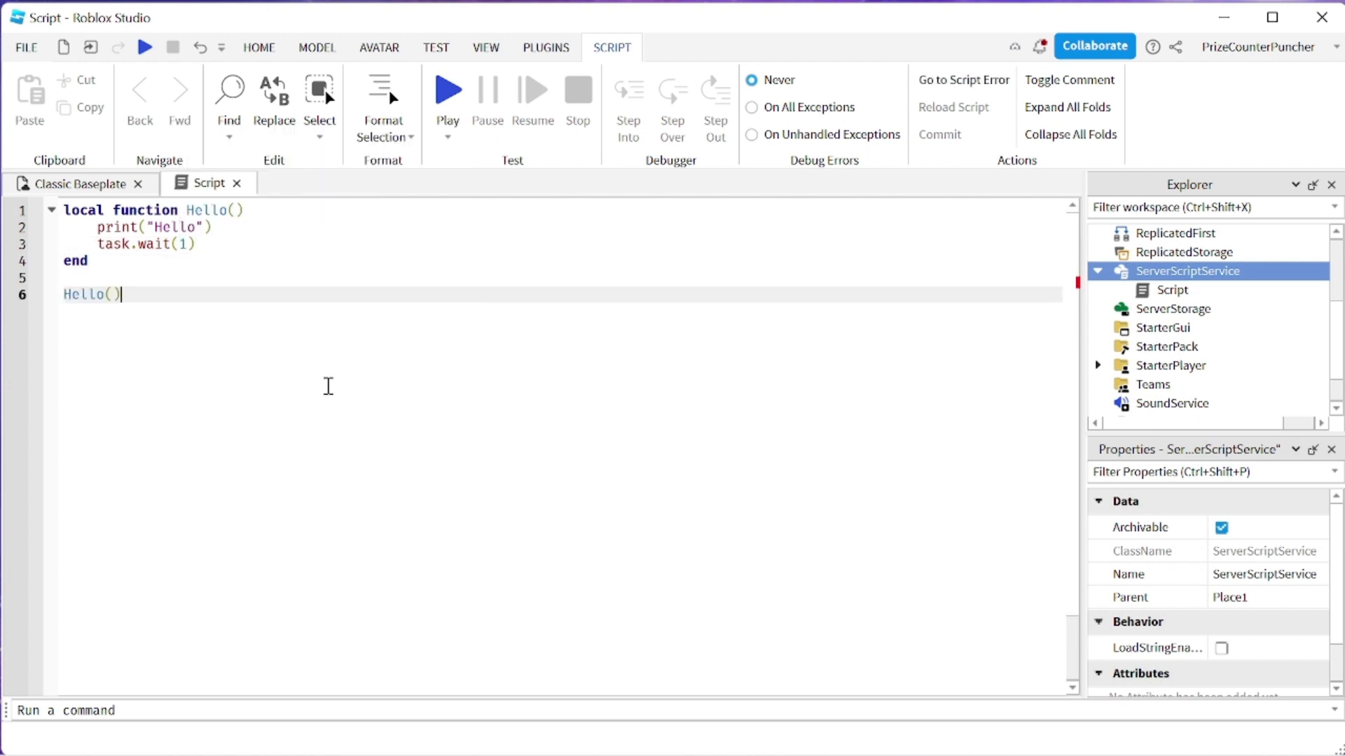
pyautogui.moveTo(496, 53)
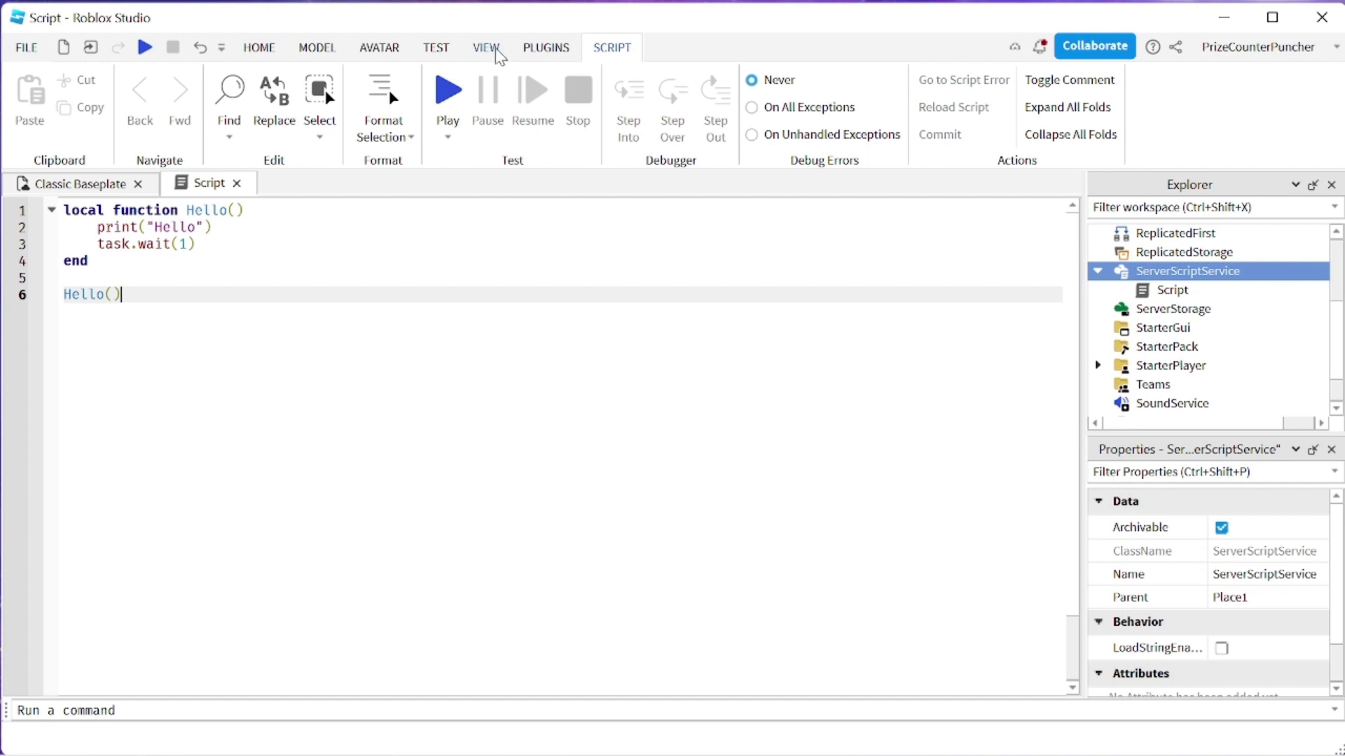
# Show the Output window and play-test once, printing Hello, then stop.
pyautogui.click(485, 47)
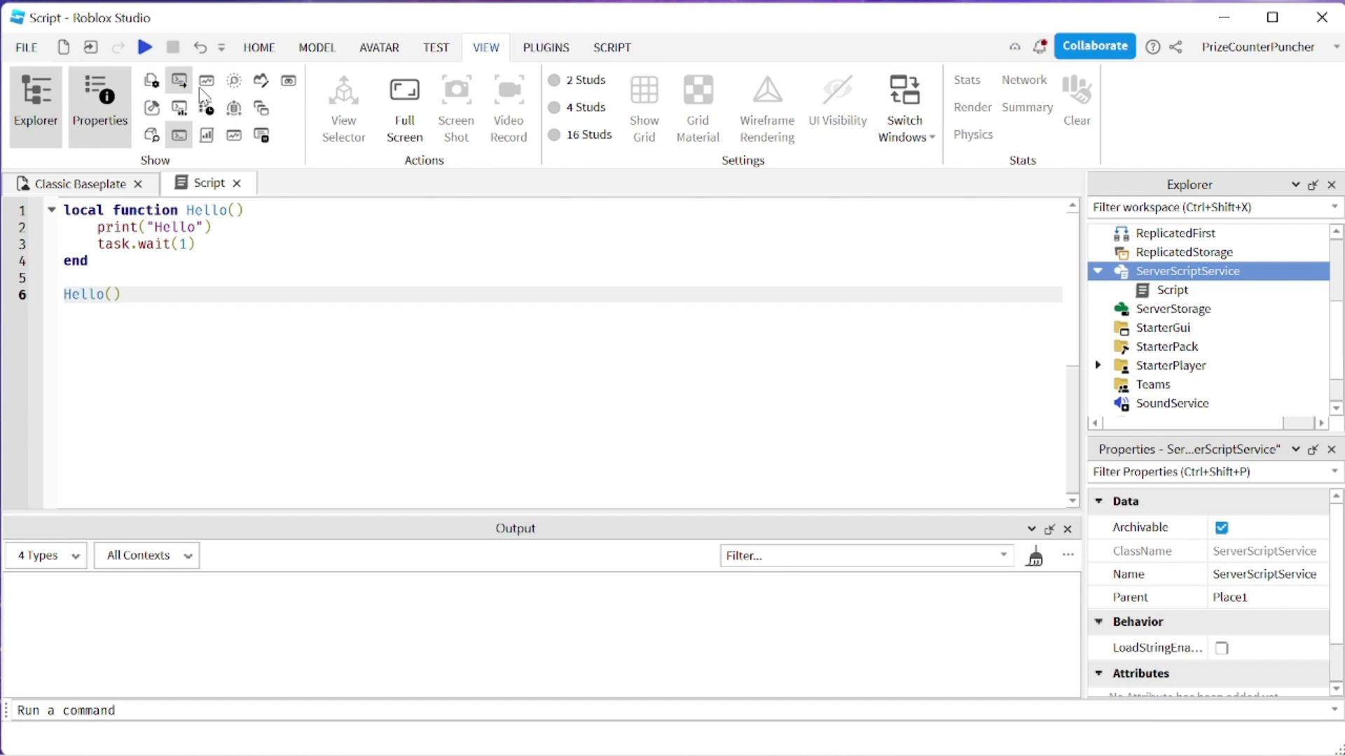
pyautogui.click(144, 46)
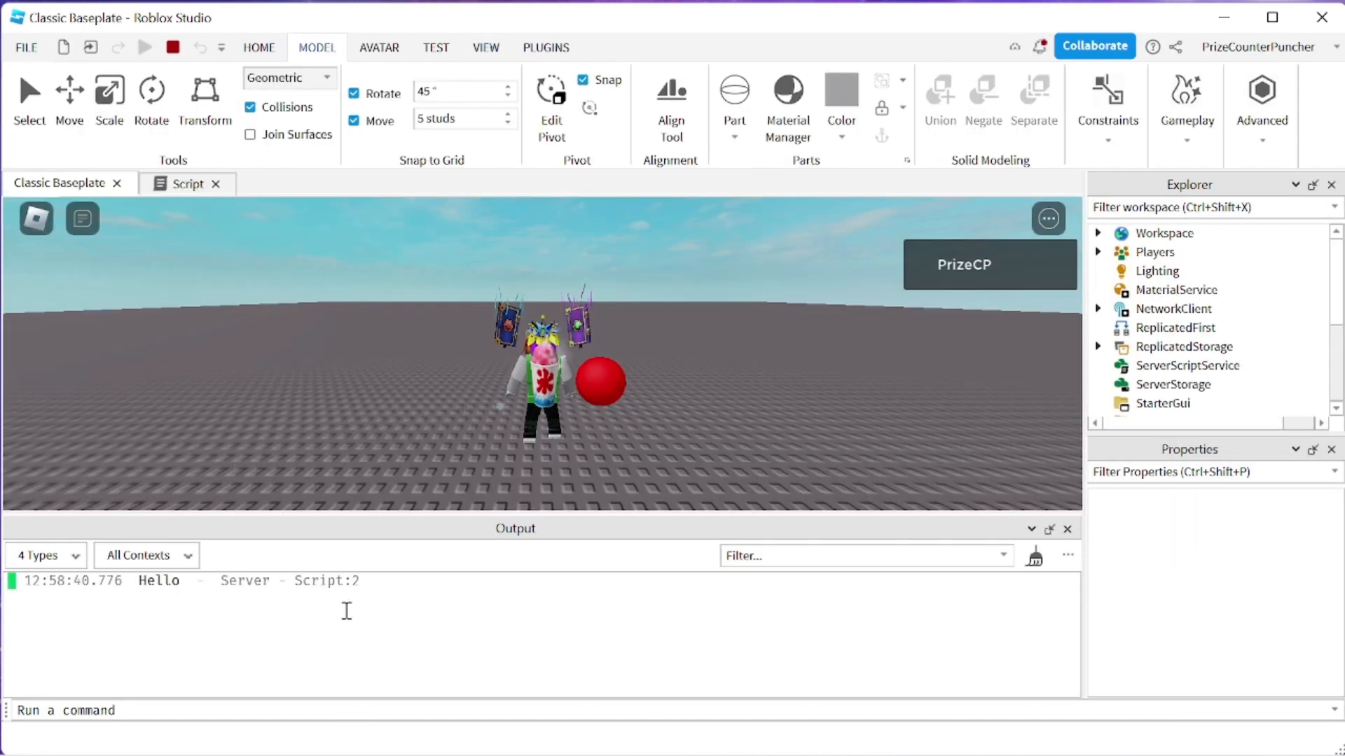
pyautogui.click(195, 182)
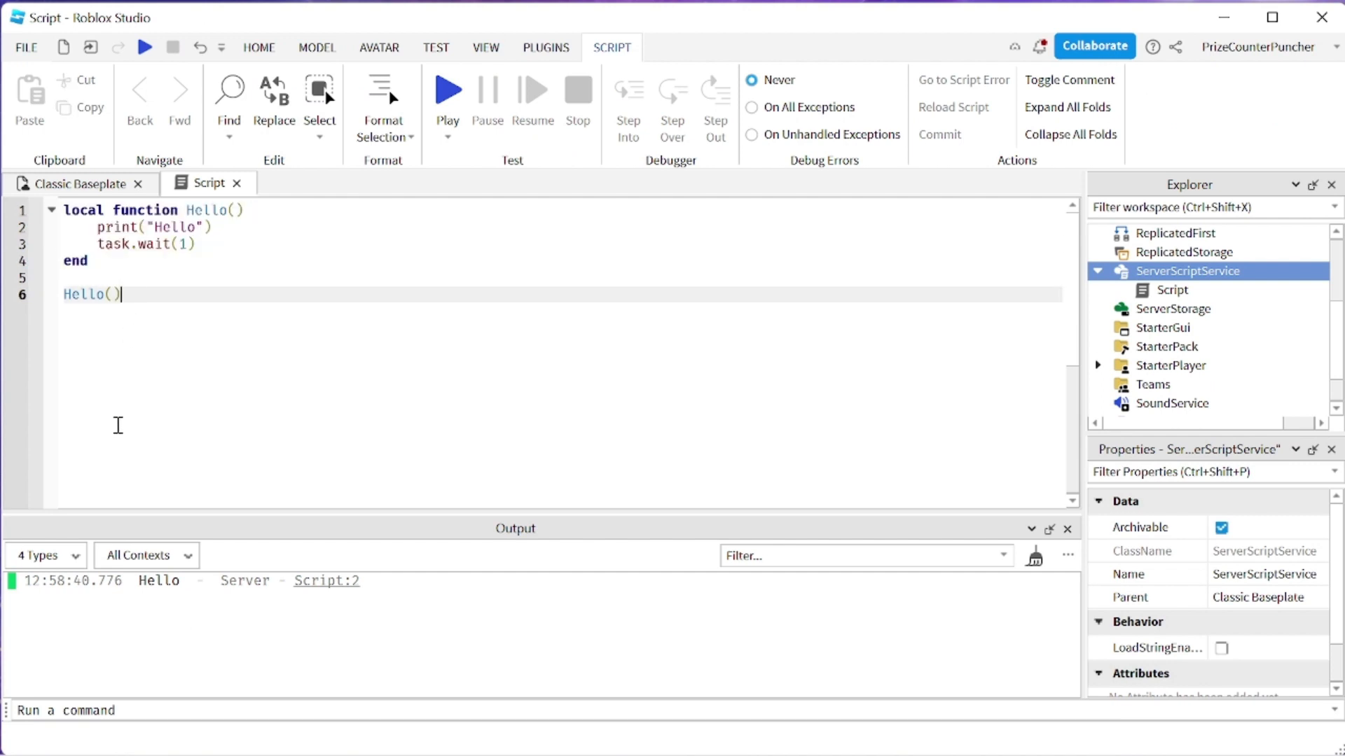
pyautogui.moveTo(180, 367)
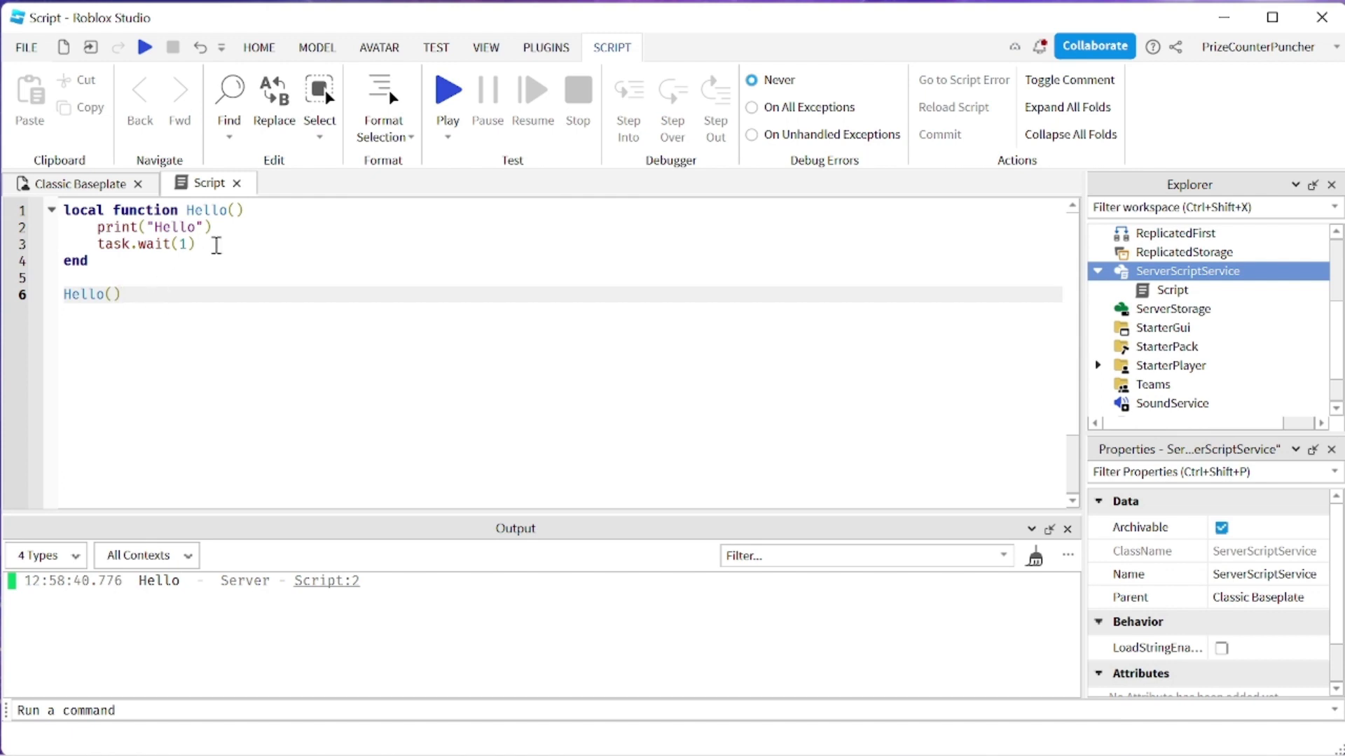
# Place a Hello() call after task.wait(1), just before the function's end.
pyautogui.rightClick(74, 295)
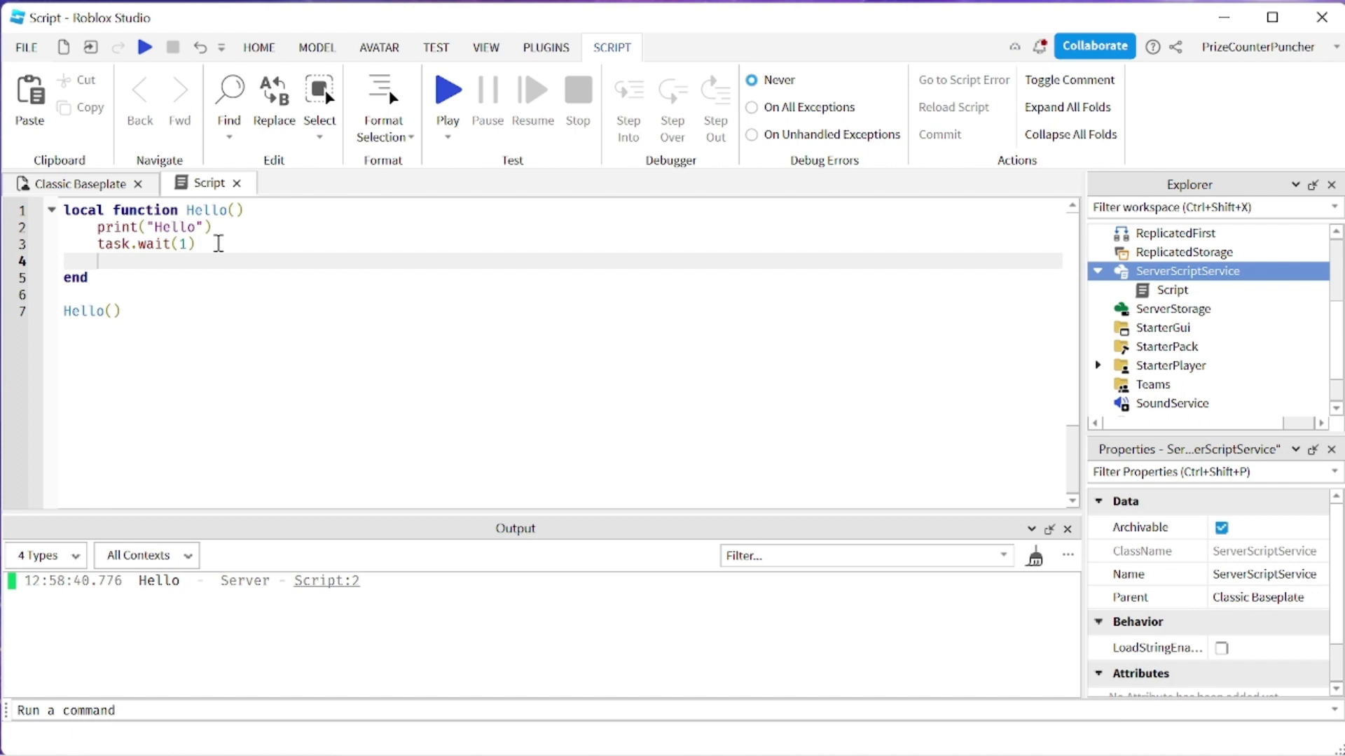
pyautogui.write('Hello()')
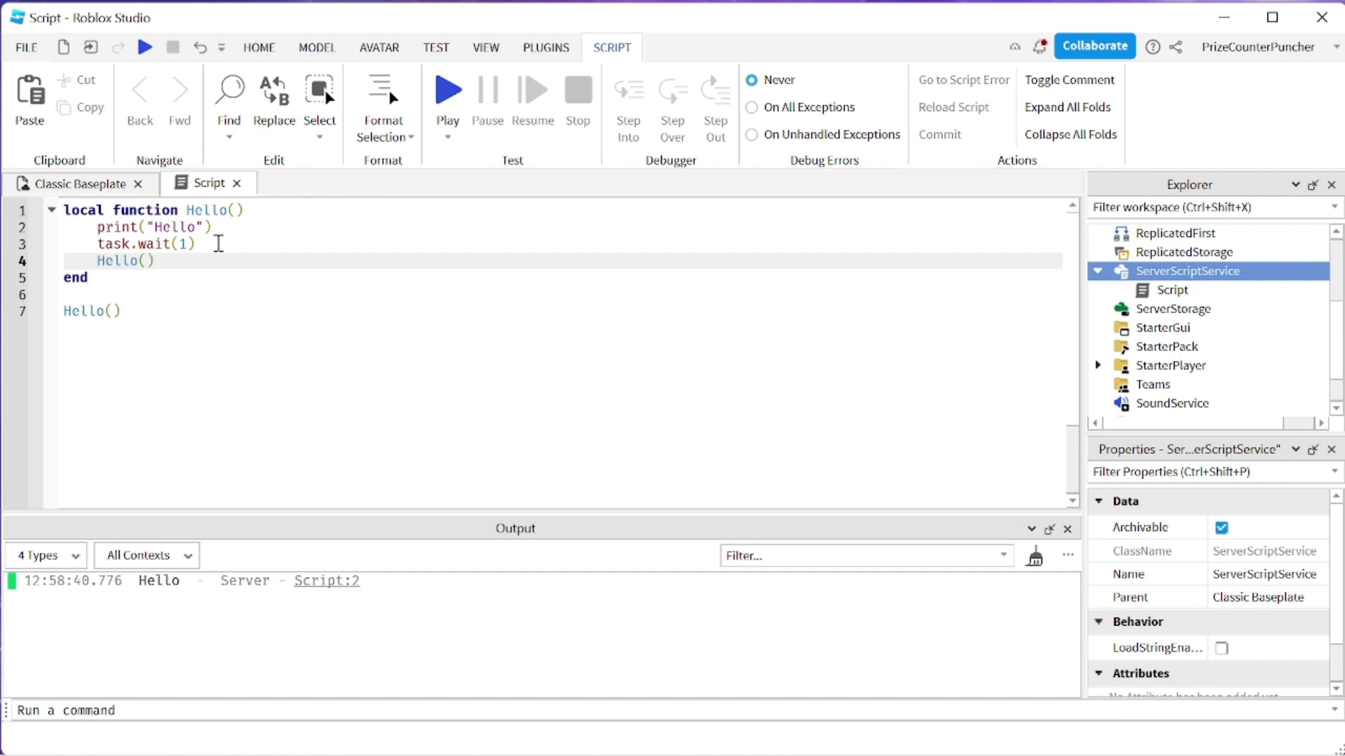
pyautogui.moveTo(169, 295)
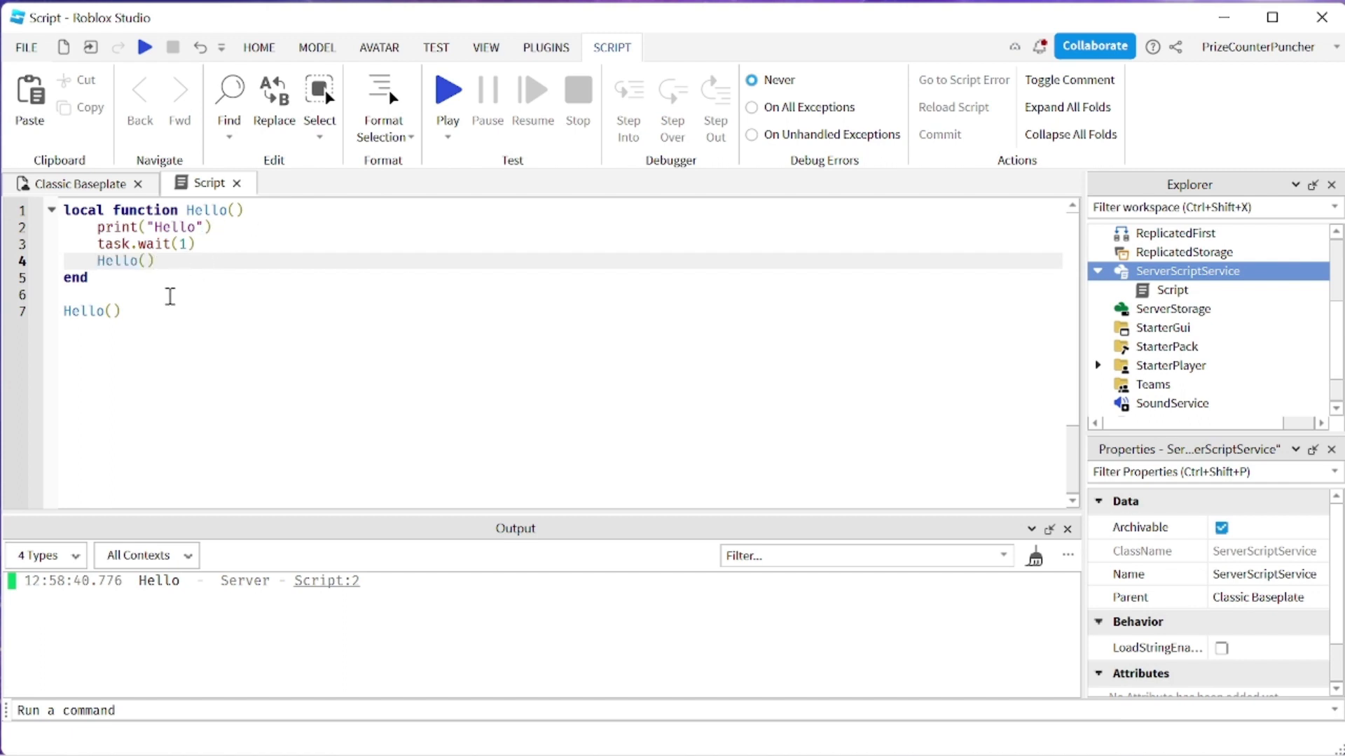
pyautogui.click(118, 310)
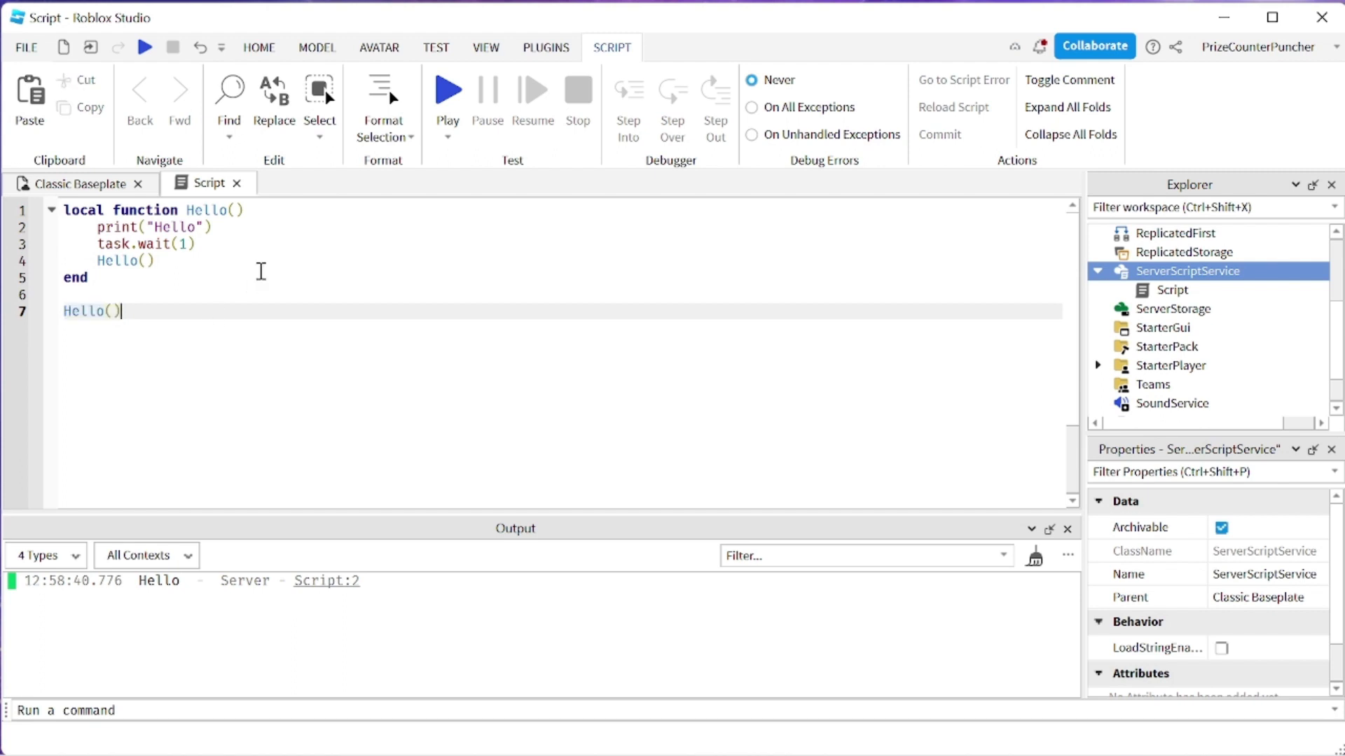
pyautogui.click(210, 227)
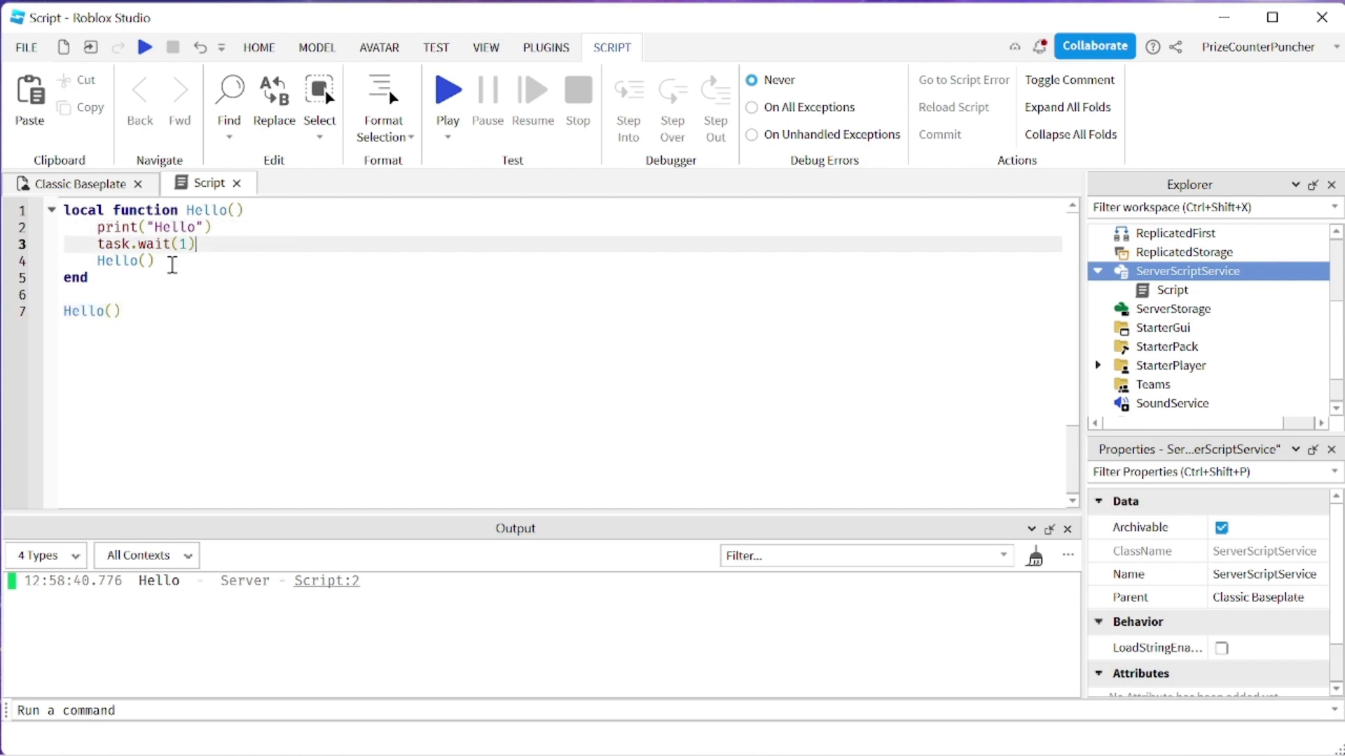
pyautogui.moveTo(195, 245); pyautogui.dragTo(154, 261)
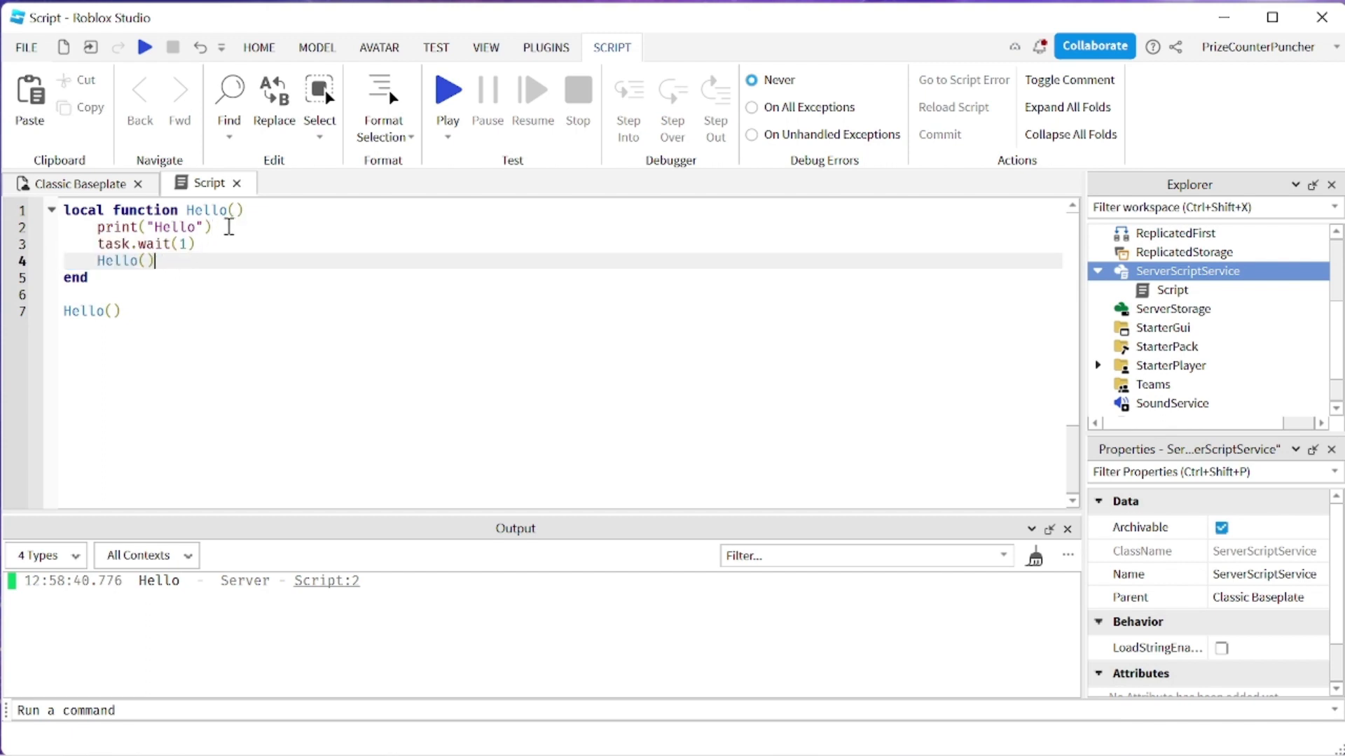
pyautogui.click(194, 244)
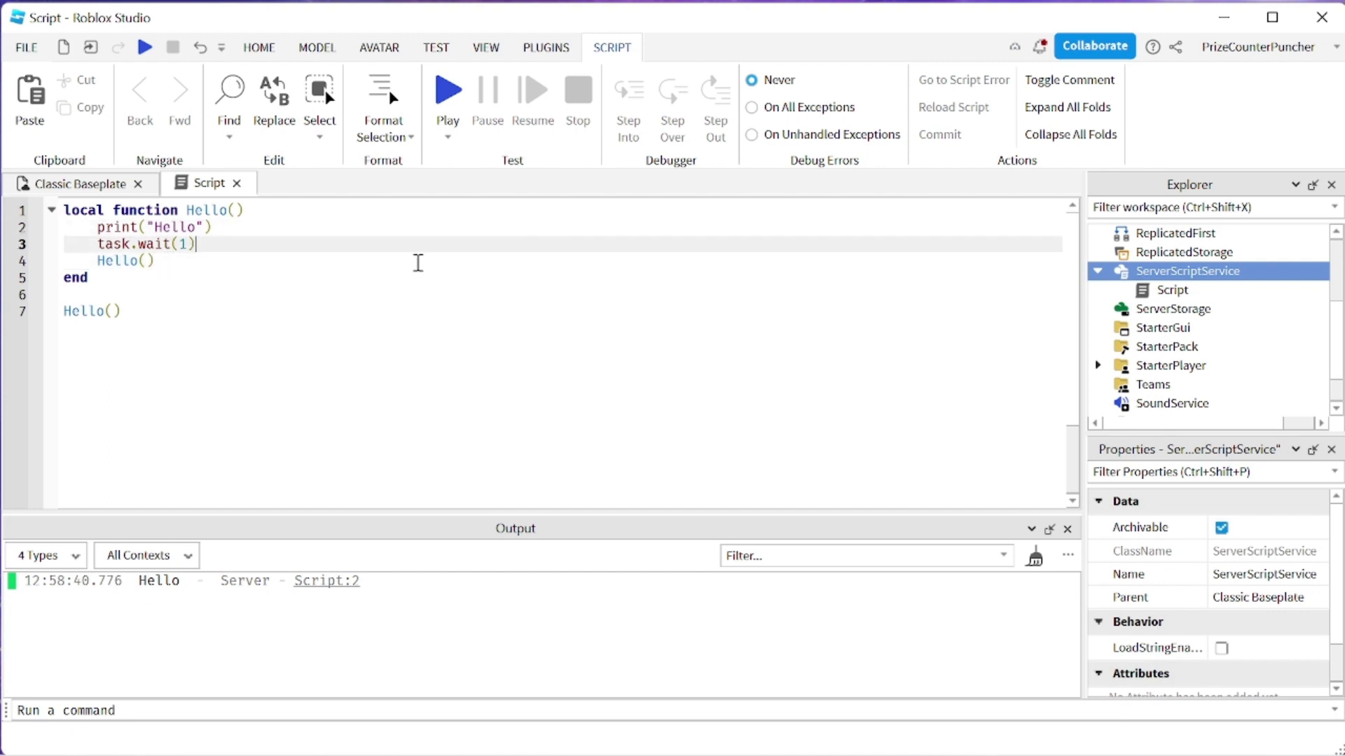
# Play-test the recursive script, watching Hello repeat every second, then stop.
pyautogui.click(447, 89)
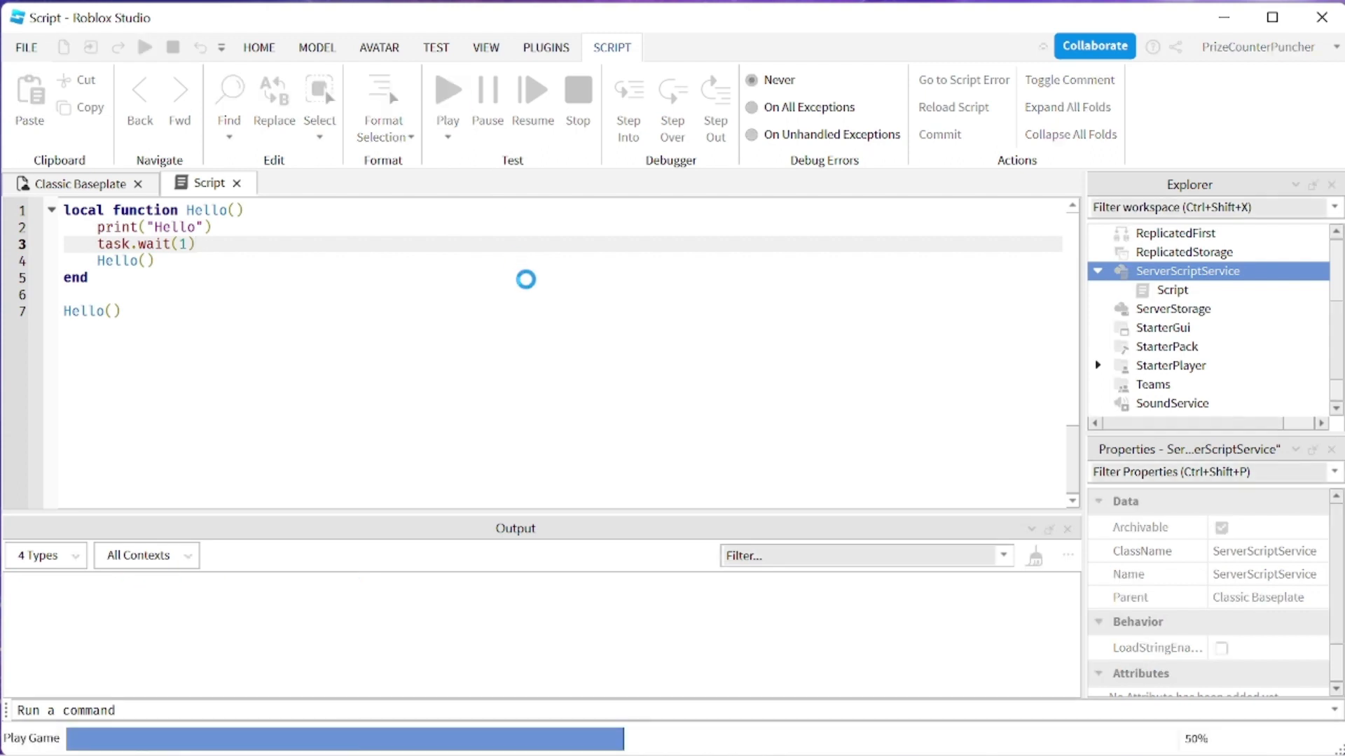
pyautogui.click(446, 89)
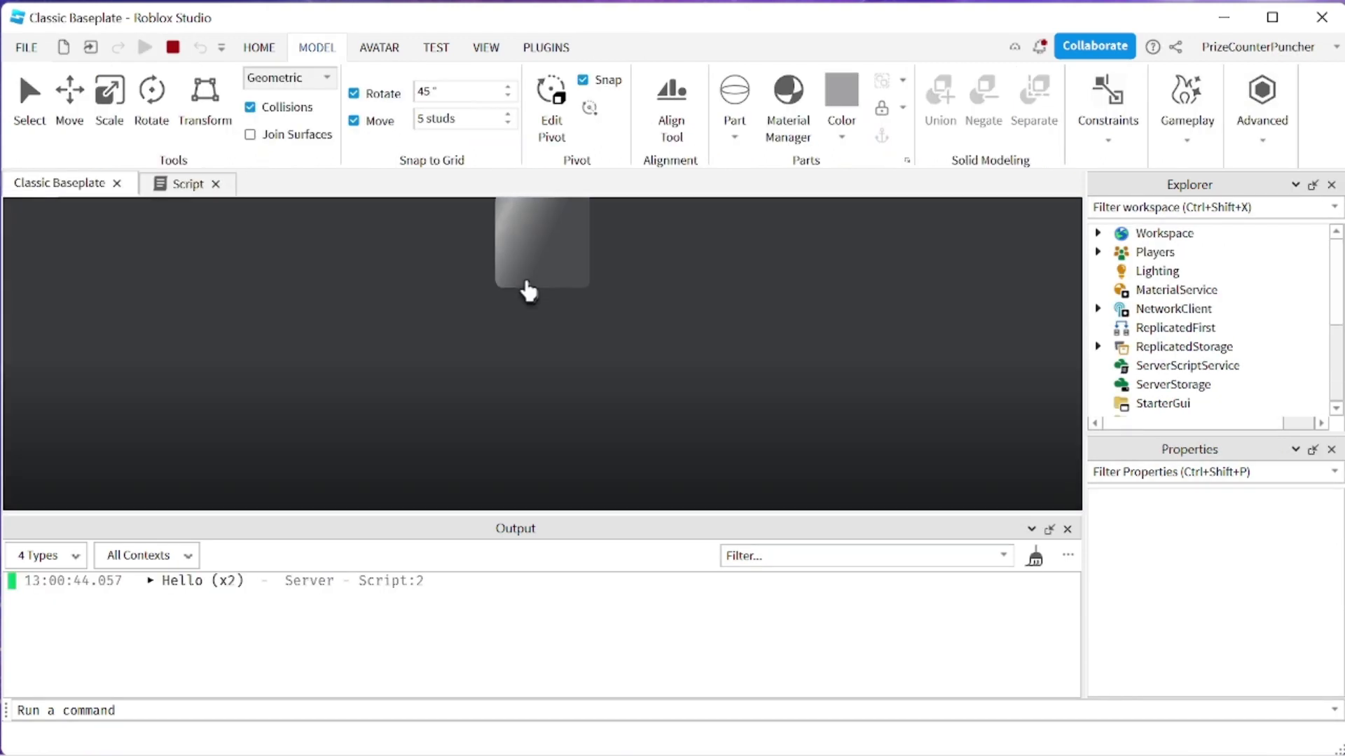
pyautogui.click(144, 46)
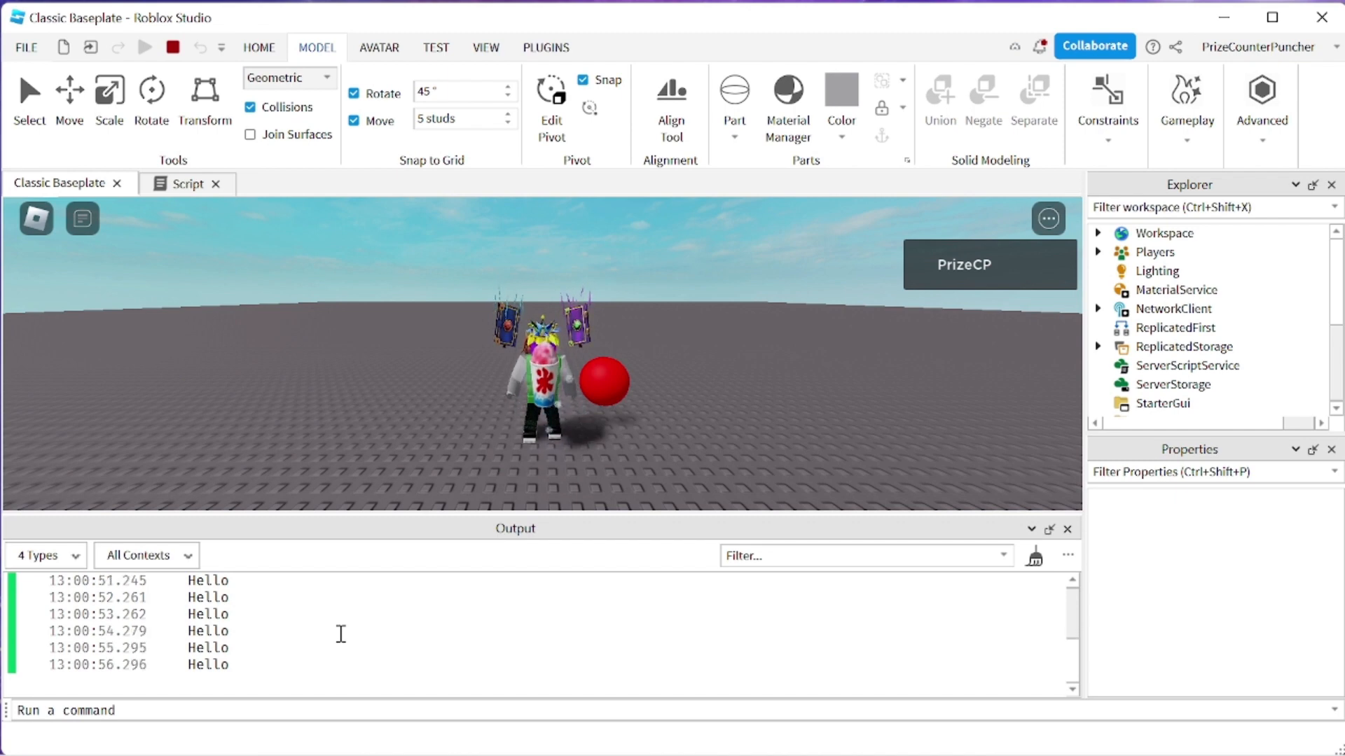
pyautogui.click(185, 182)
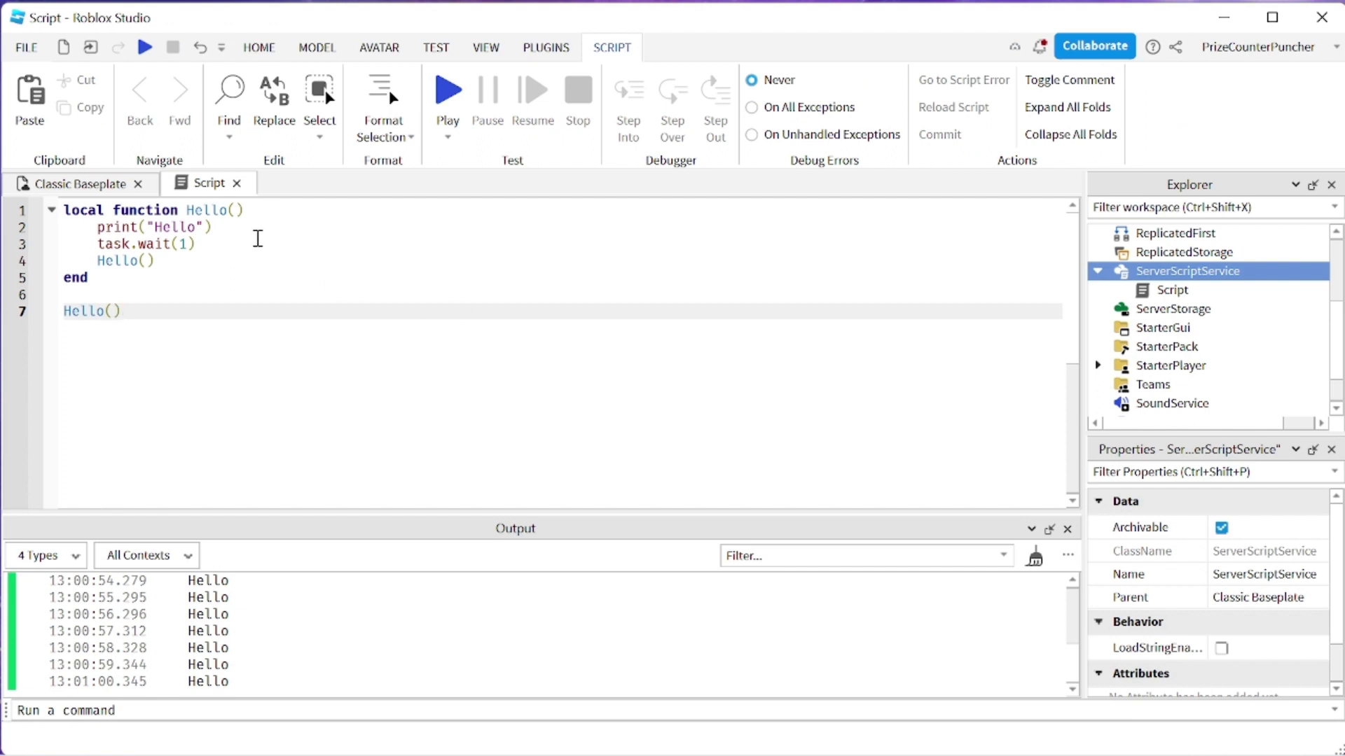
pyautogui.moveTo(237, 209)
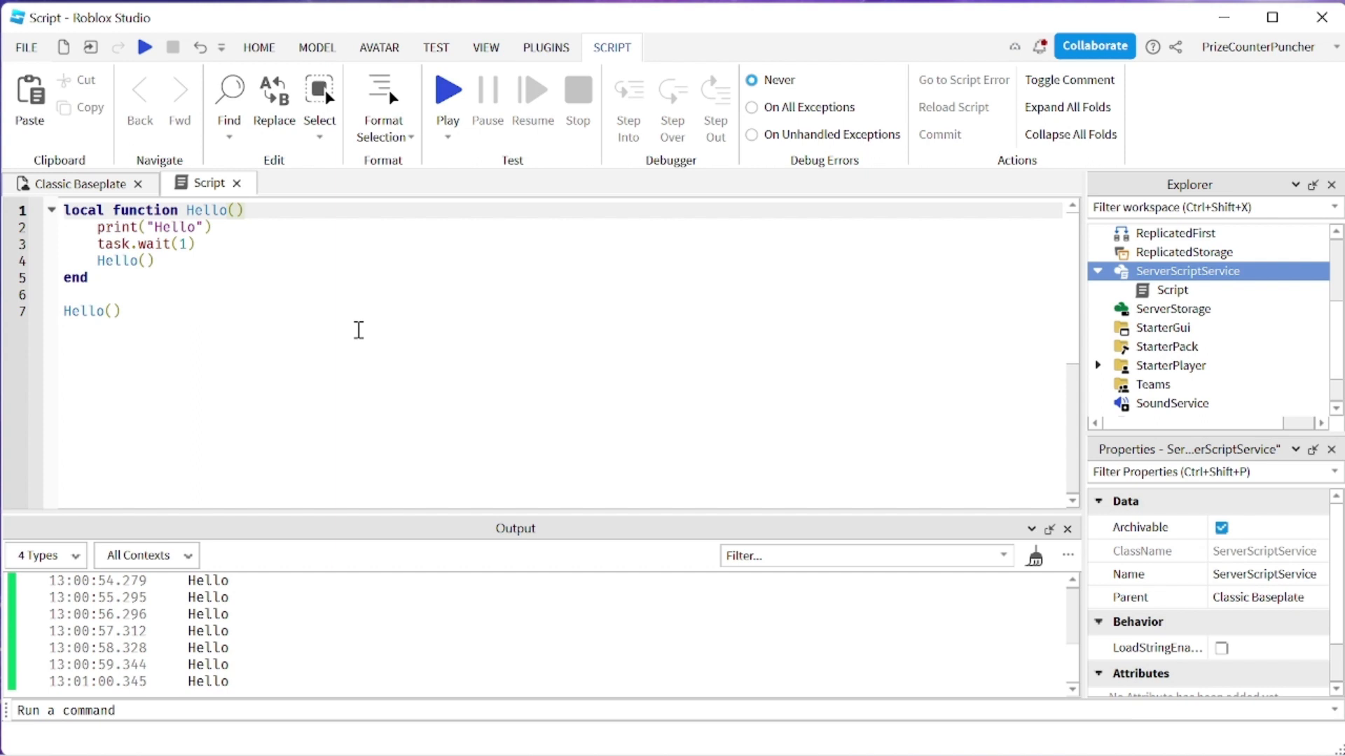
# Add parameter i, call Hello(0), print "Your total = "..i, and increment i by 1.
pyautogui.write('i')
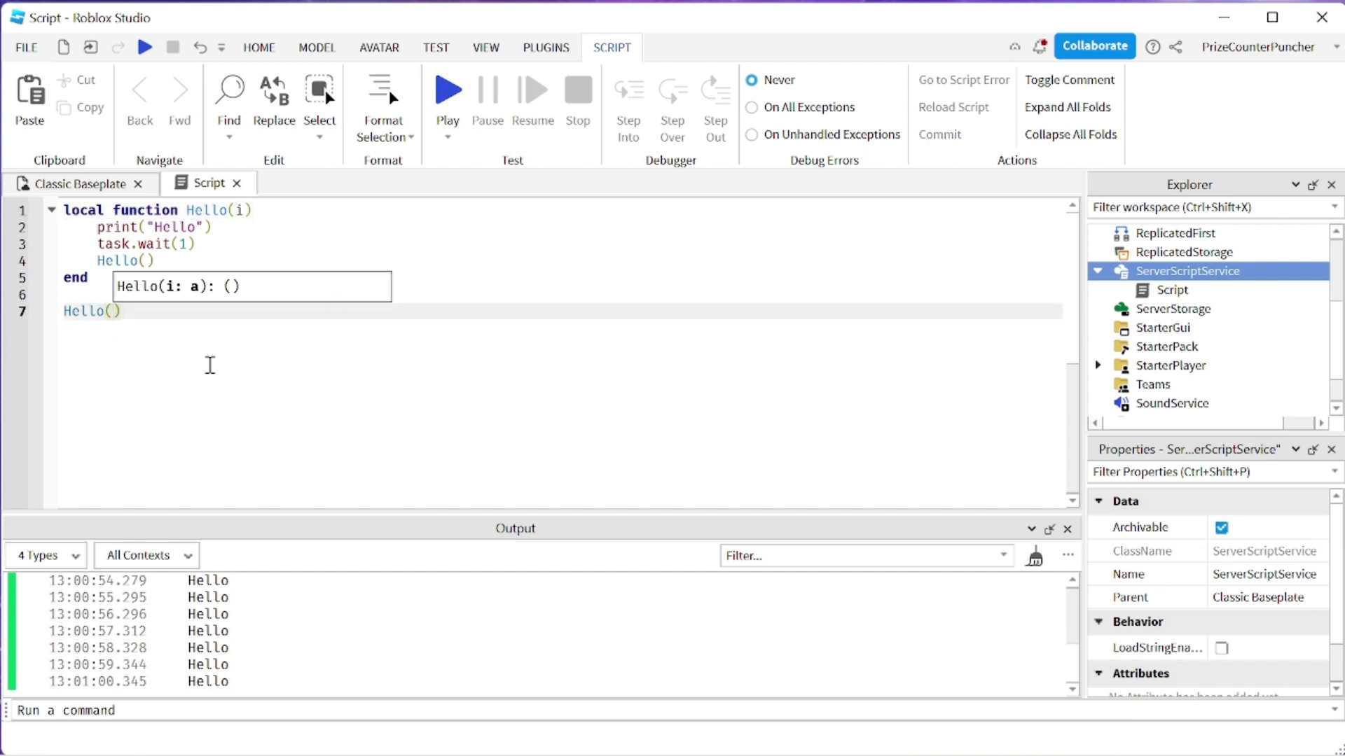
pyautogui.write('0')
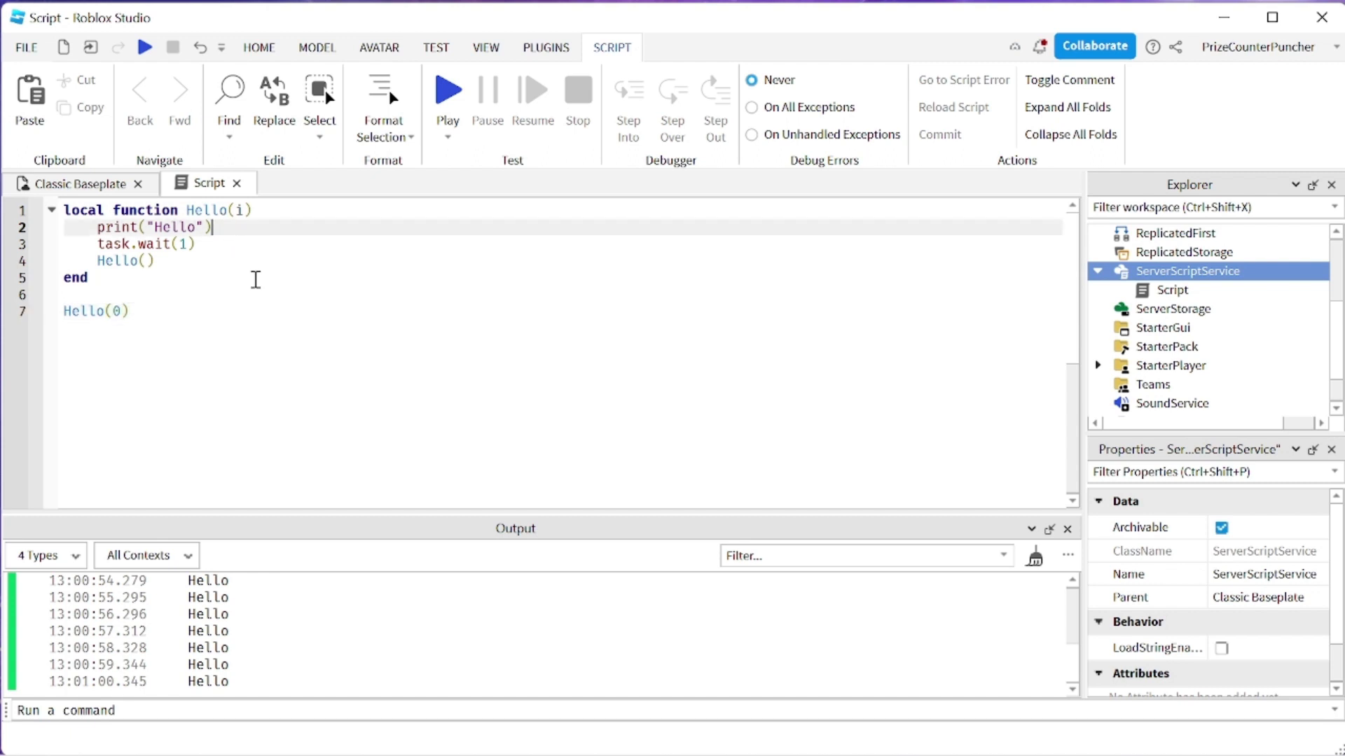
pyautogui.press('enter')
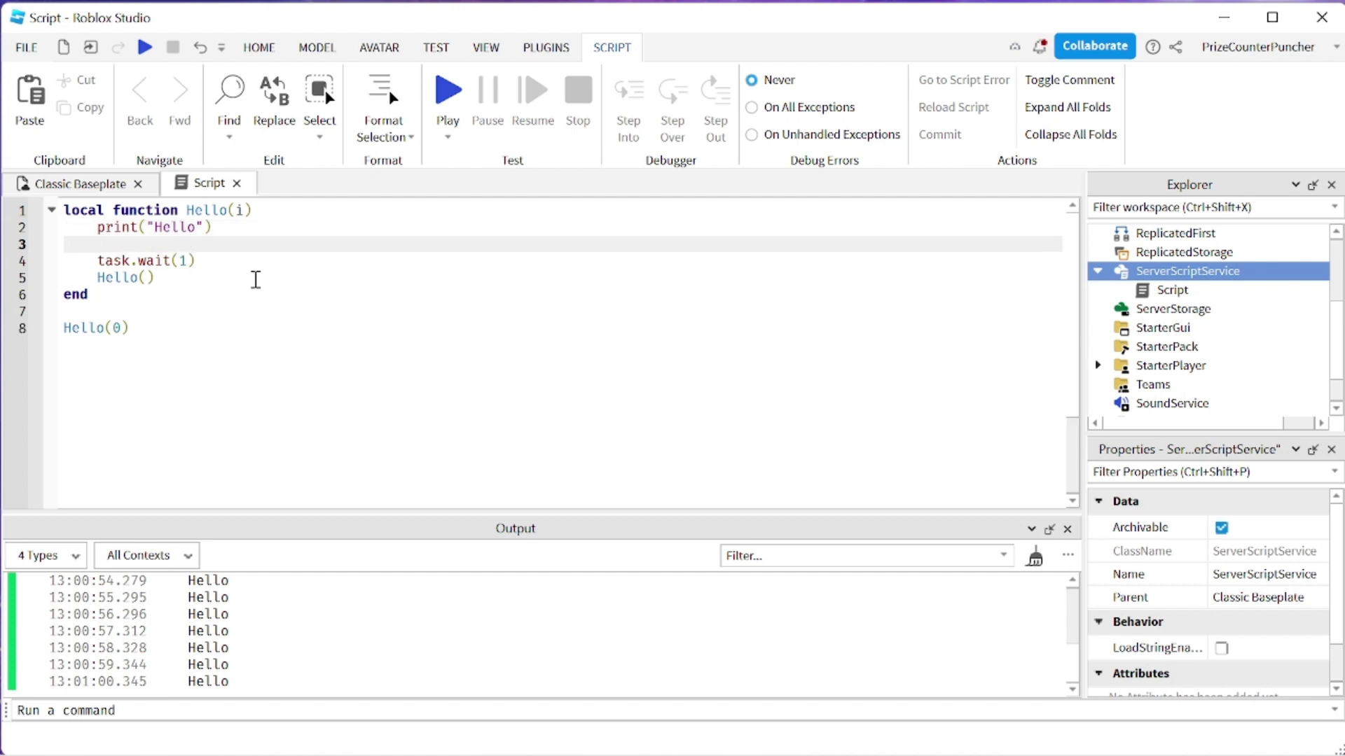
pyautogui.write('print("Y")')
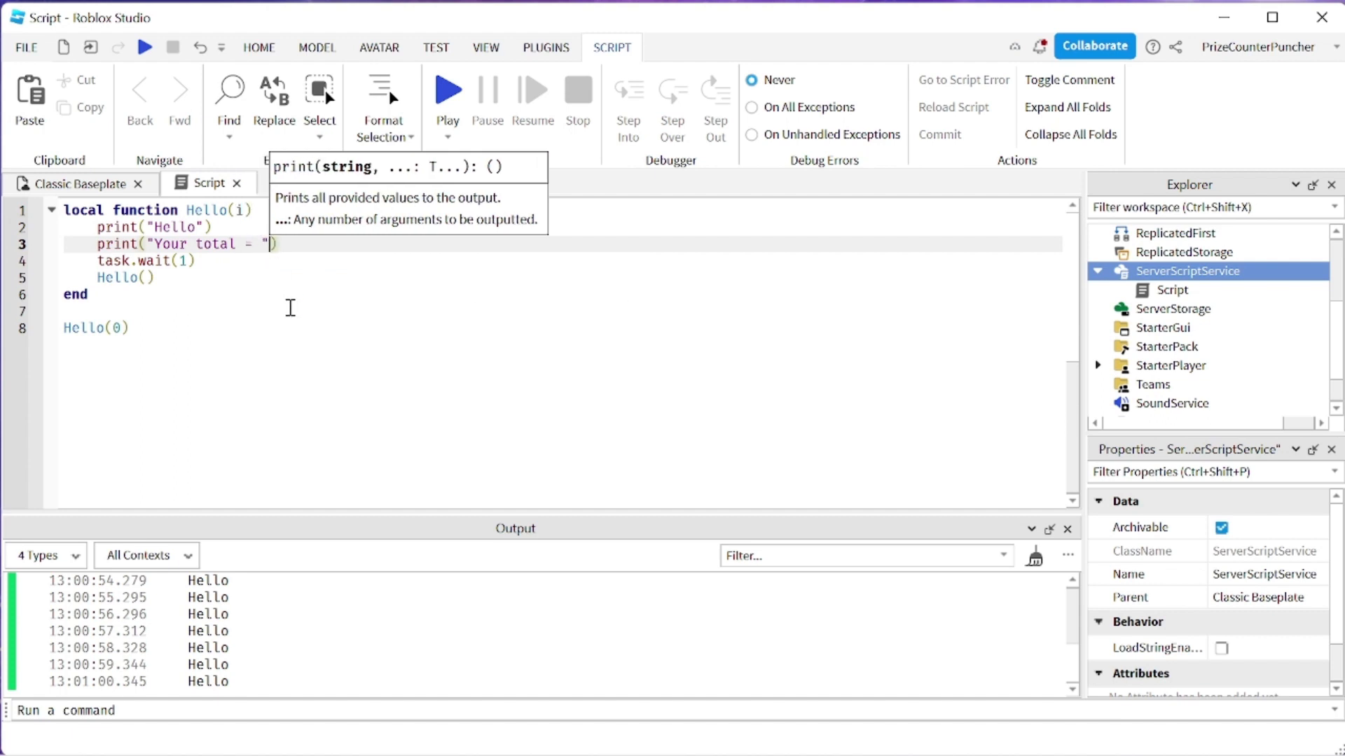
pyautogui.write('..i')
pyautogui.write('i +=')
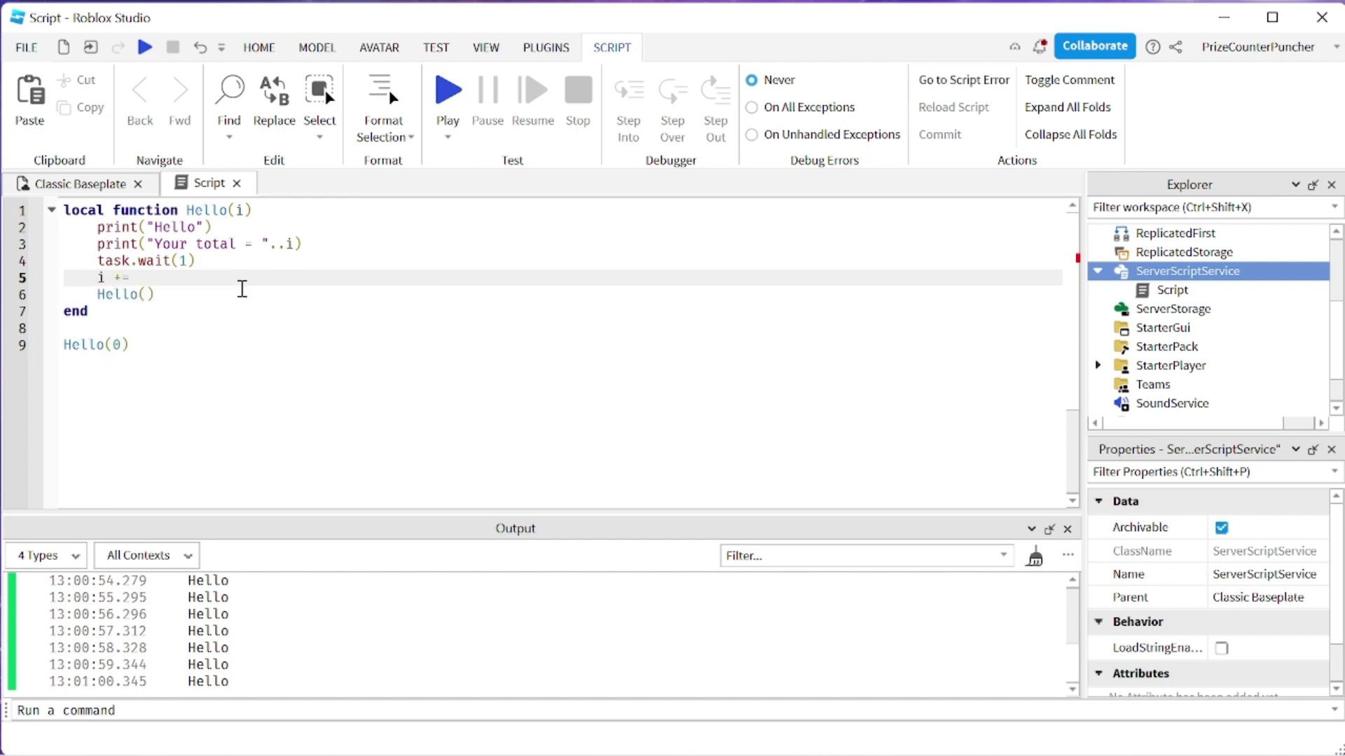
pyautogui.write('1')
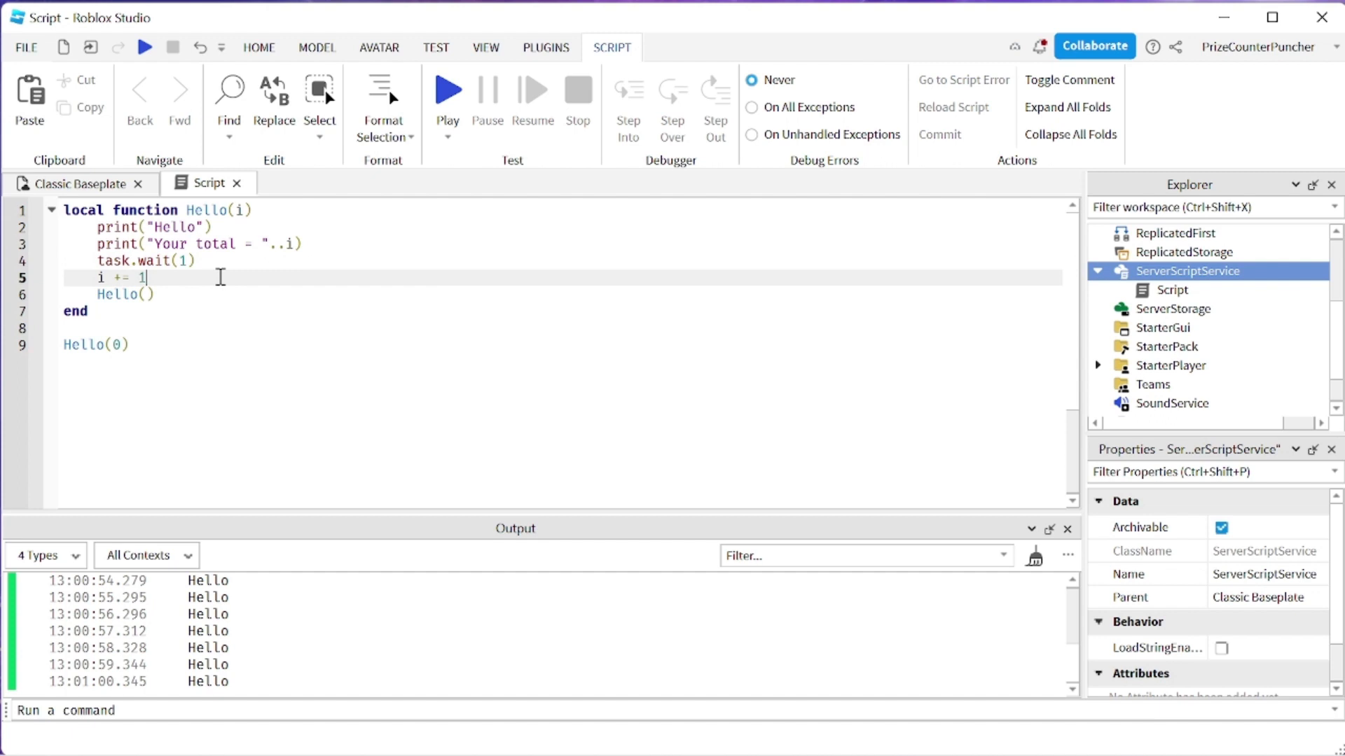
pyautogui.moveTo(170, 294)
pyautogui.write('i')
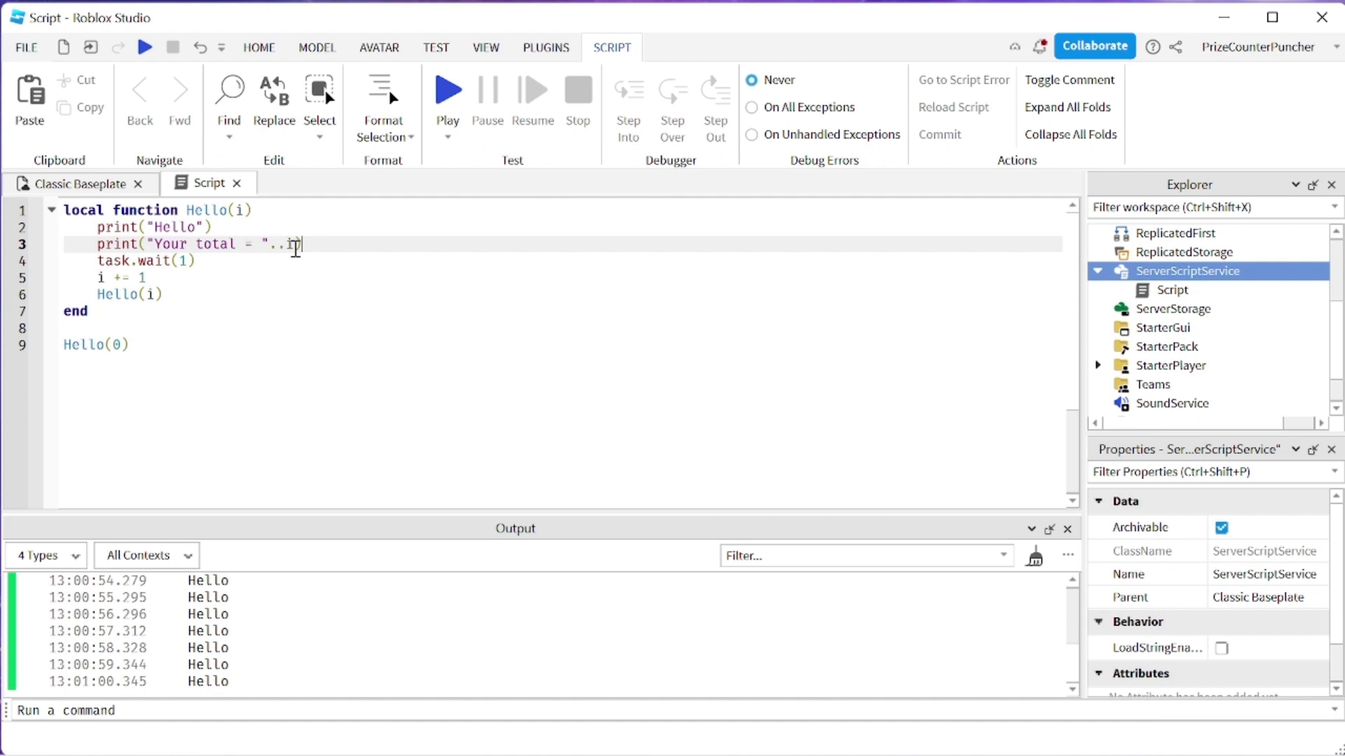
pyautogui.moveTo(198, 261)
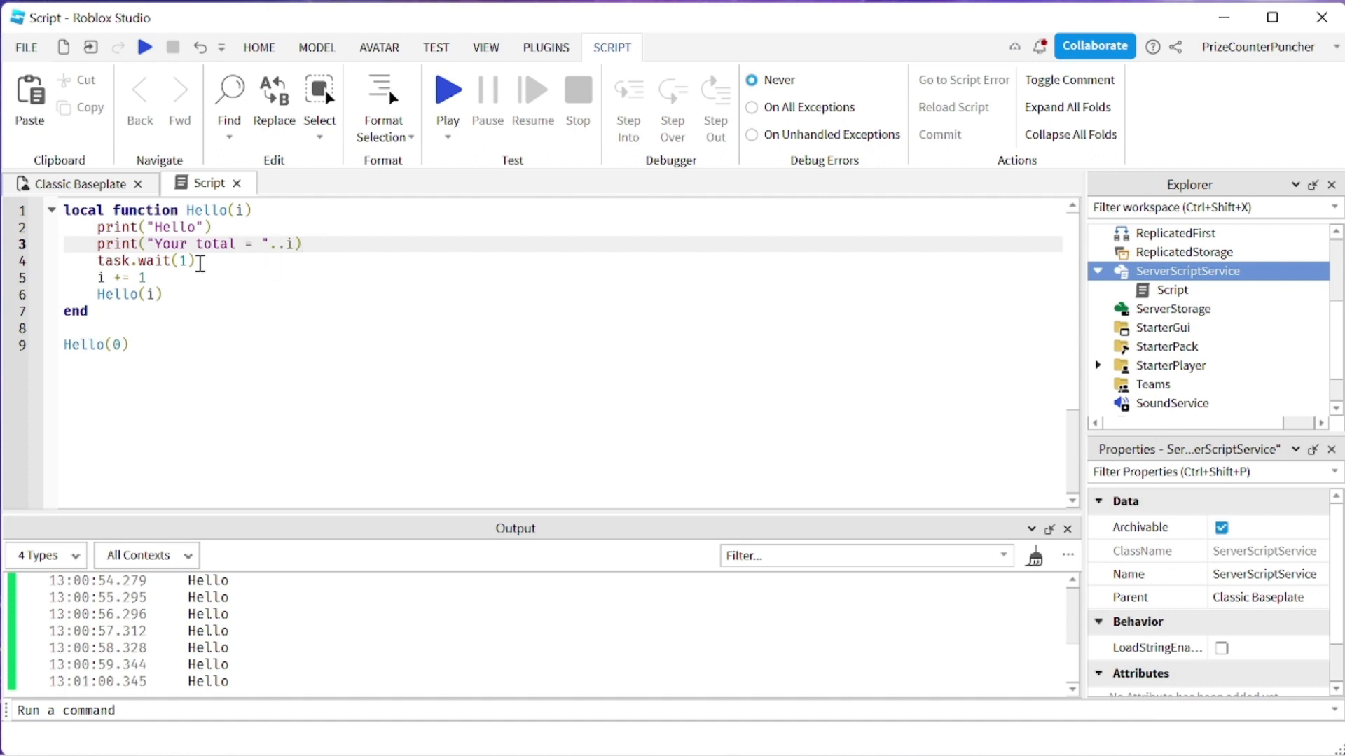
# Change the inner recursive call to Hello(i).
pyautogui.click(154, 277)
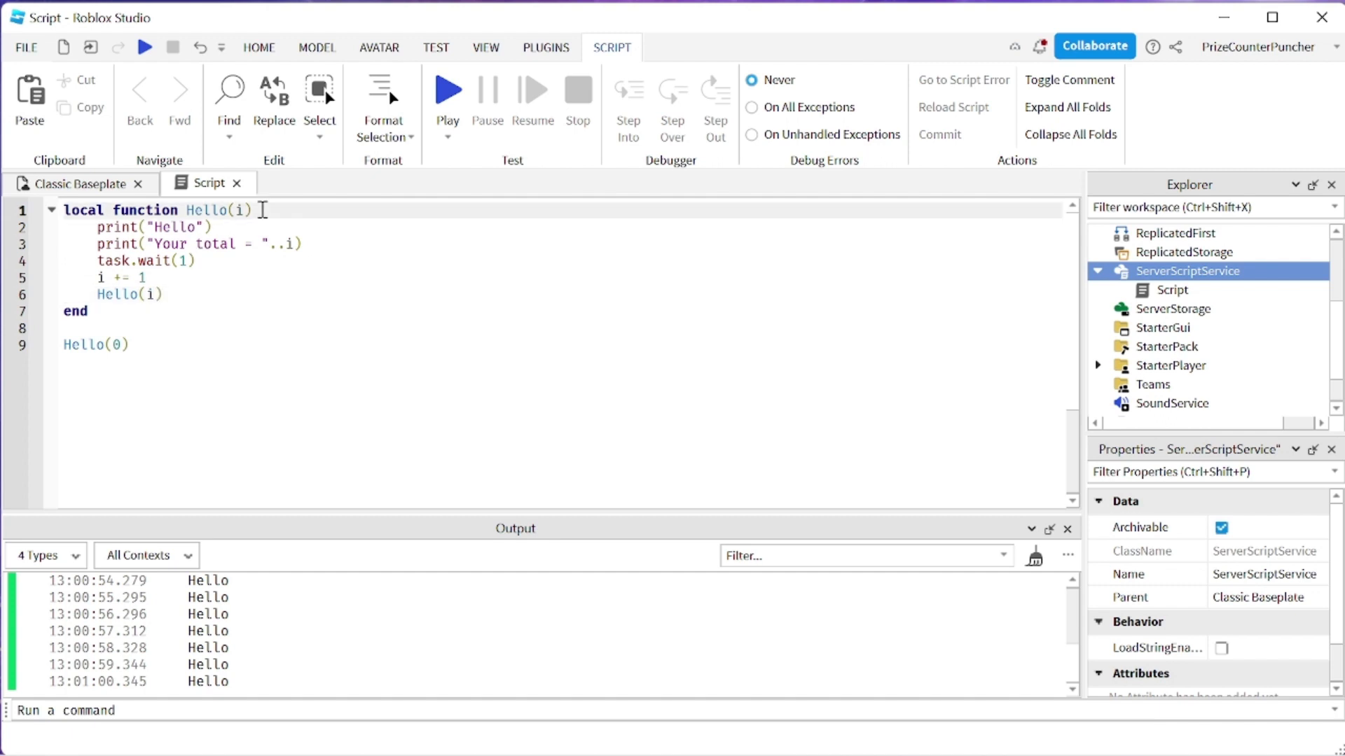
pyautogui.click(210, 227)
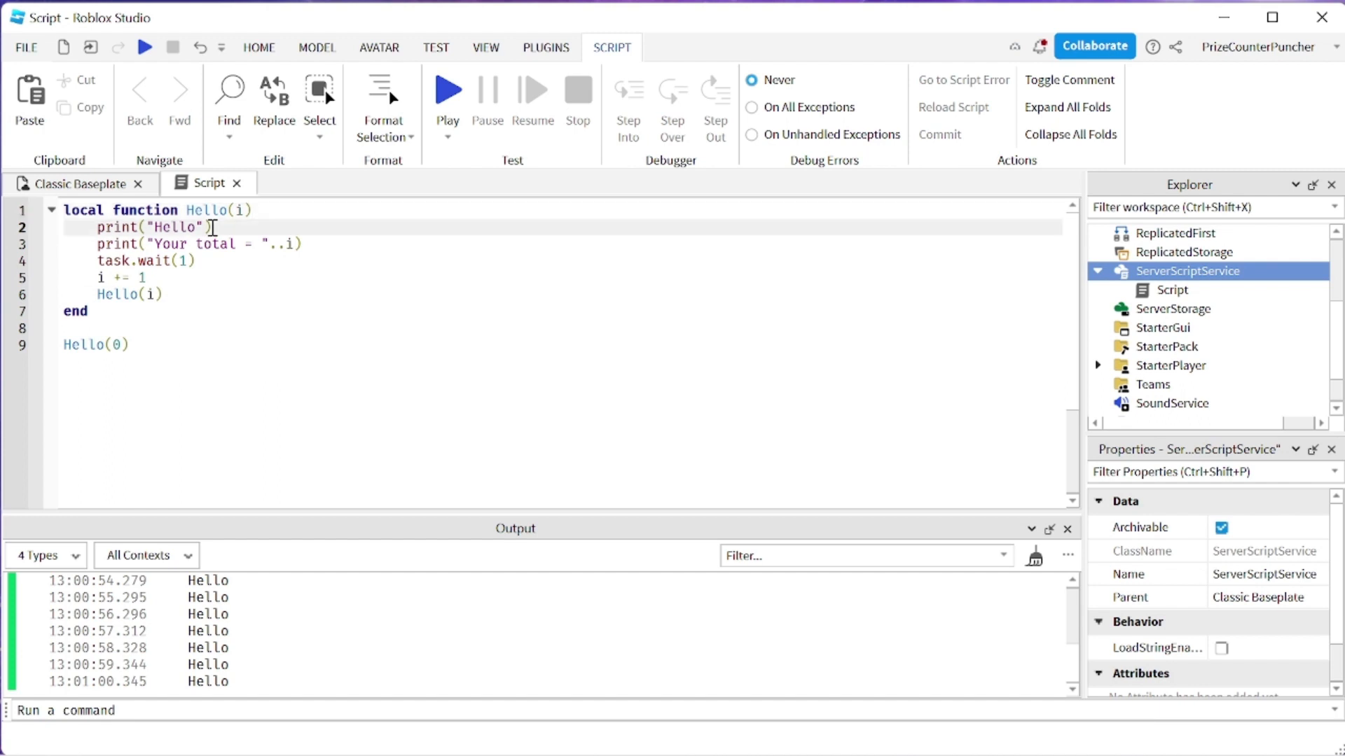
pyautogui.click(302, 244)
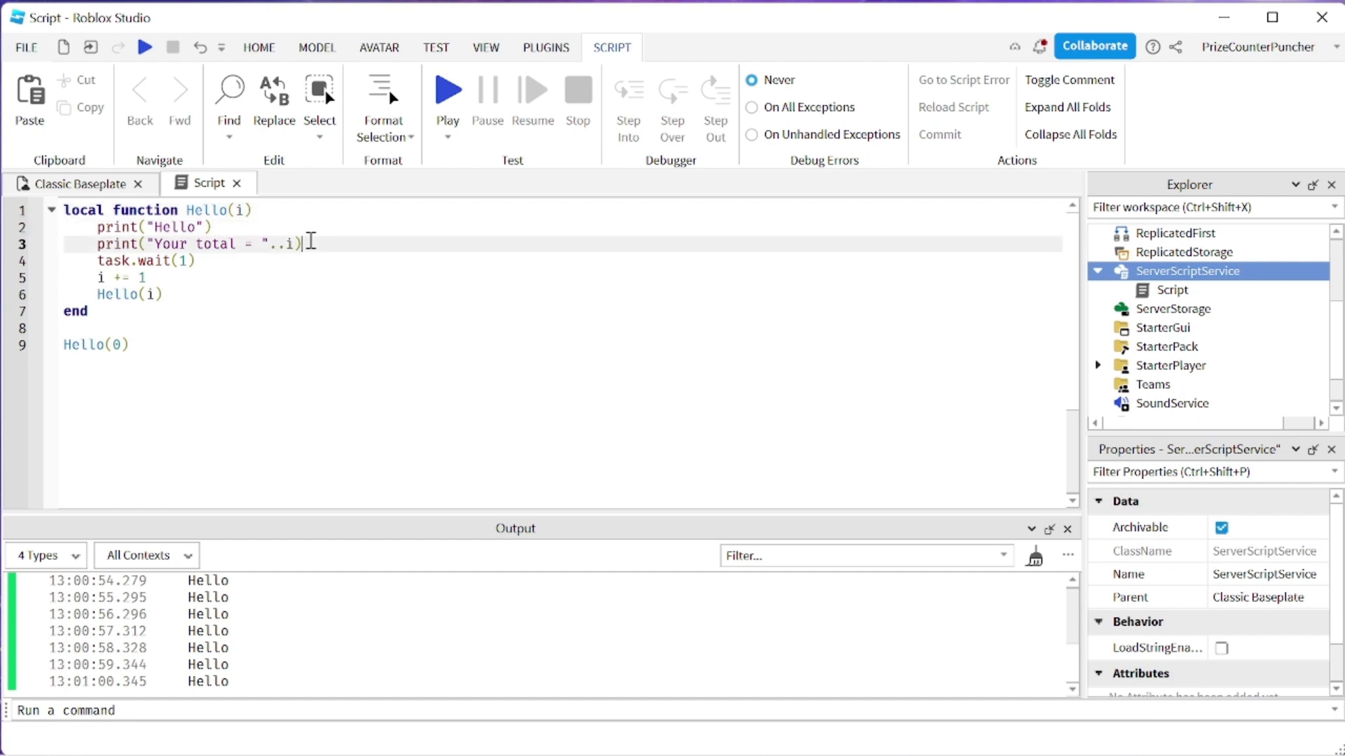
pyautogui.click(194, 260)
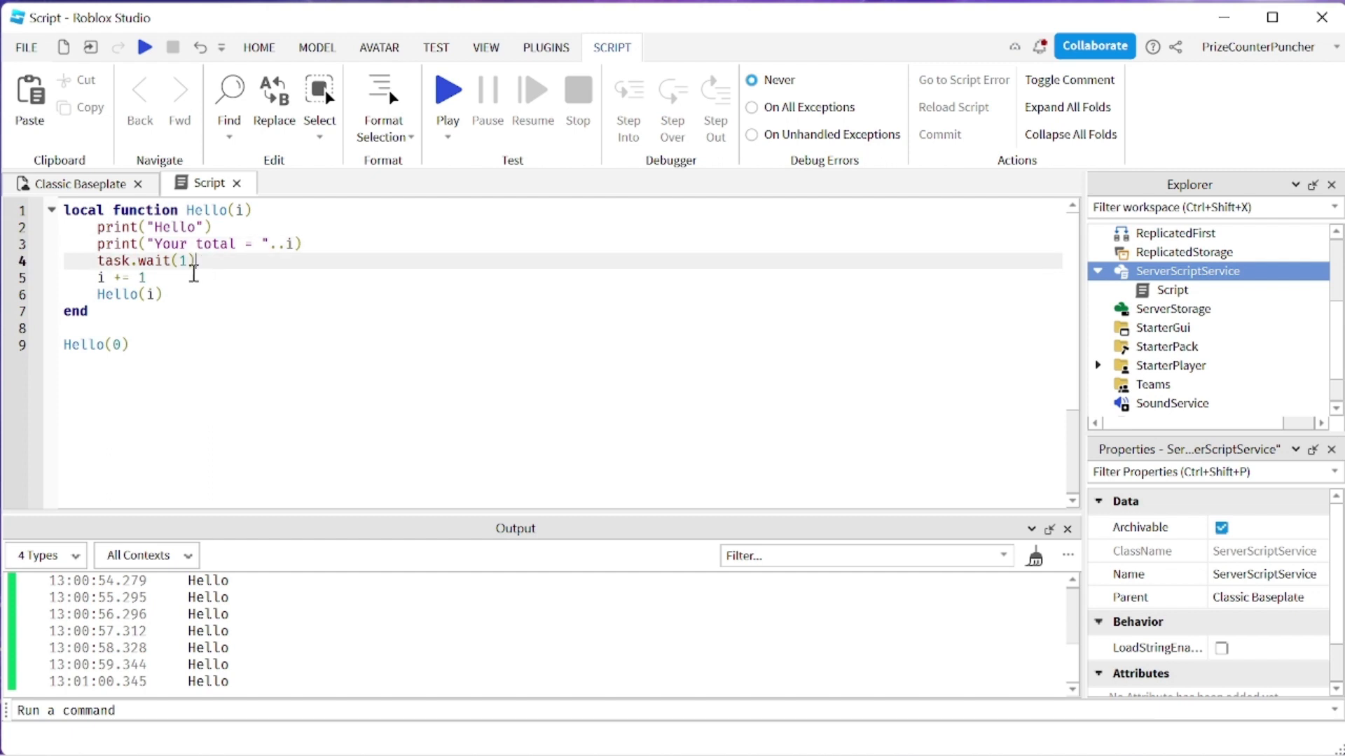
pyautogui.click(148, 278)
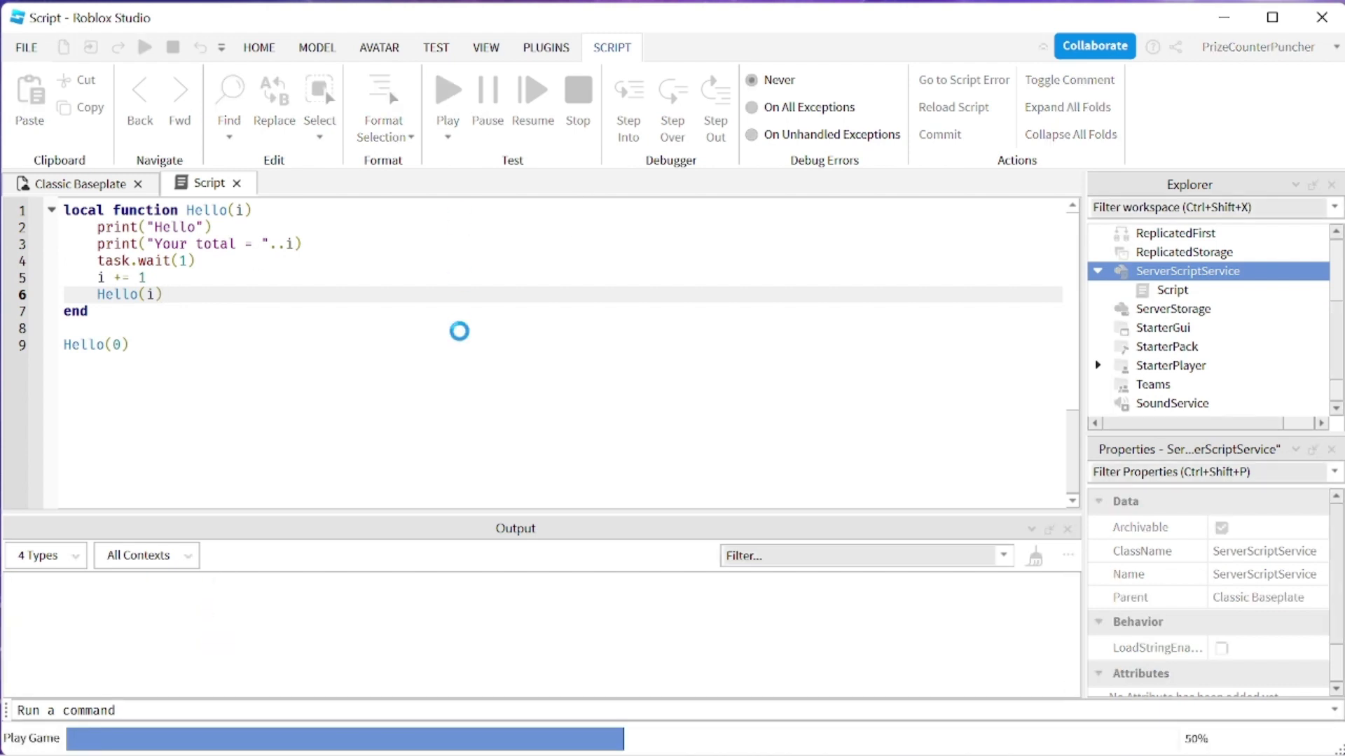
# Play-test the counter, seeing Hello and totals counting up from 0, then stop.
pyautogui.click(446, 88)
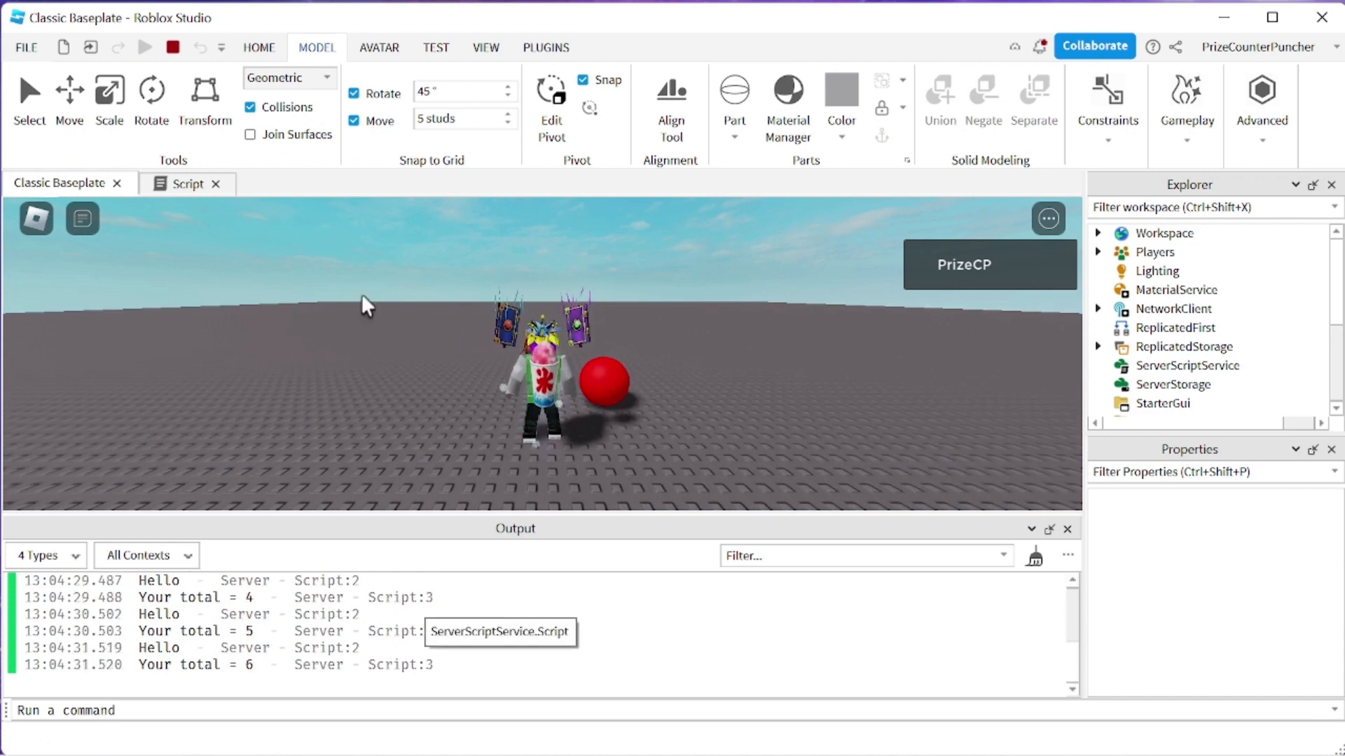
pyautogui.click(185, 183)
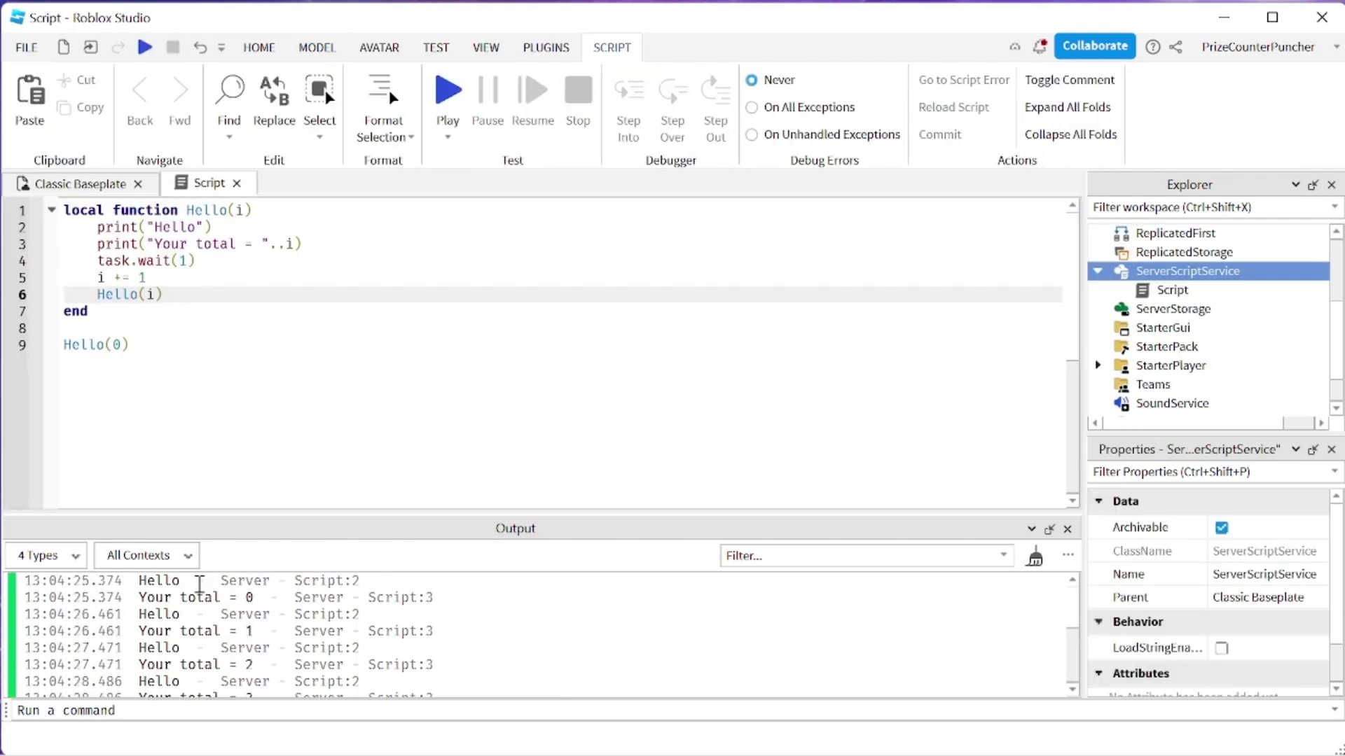
pyautogui.moveTo(283, 612)
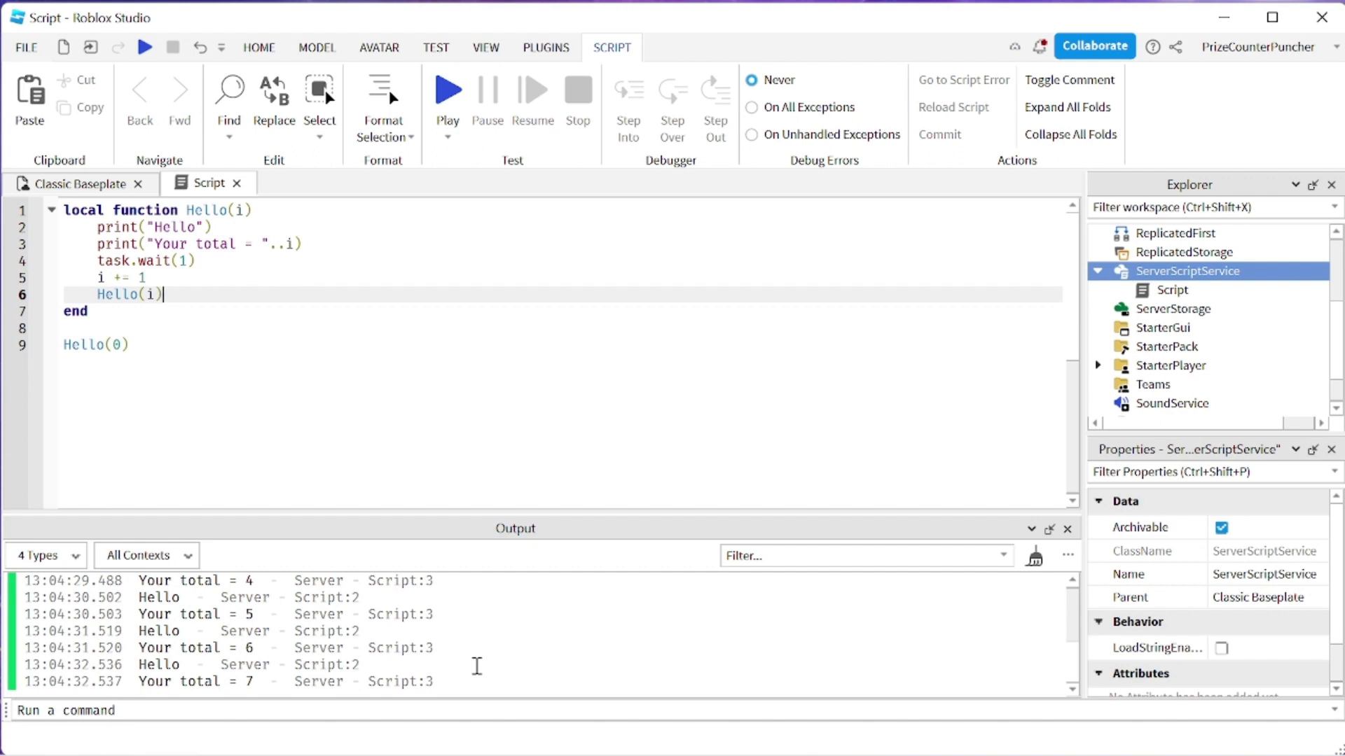
pyautogui.moveTo(356, 378)
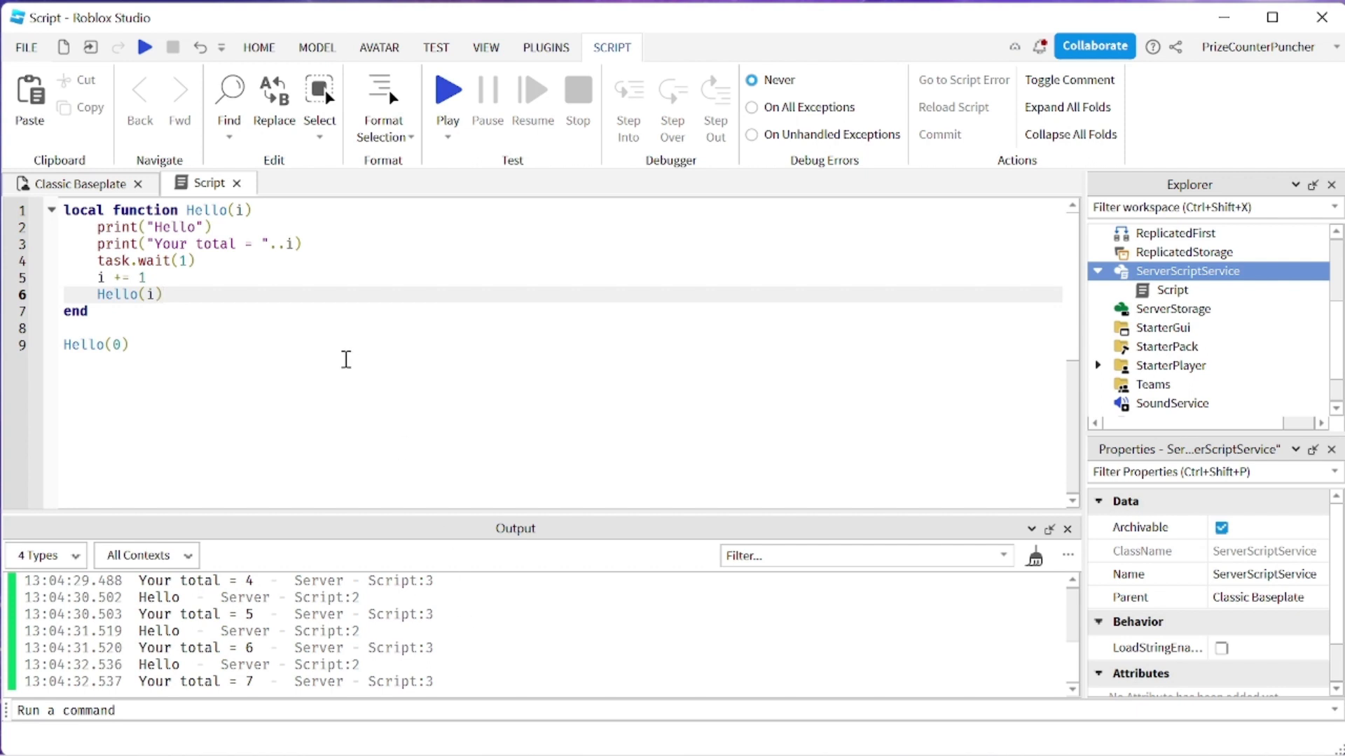
pyautogui.moveTo(267, 330)
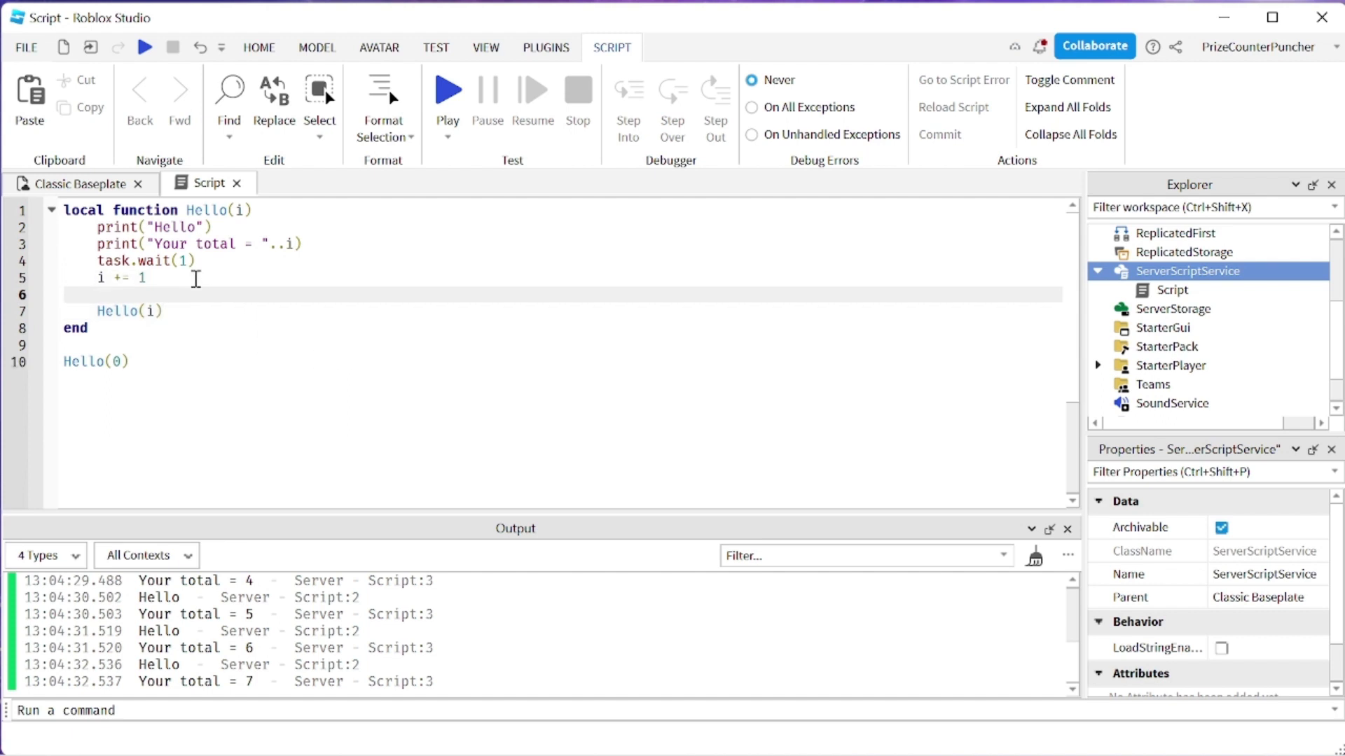
# Wrap the recursive Hello(i) call inside an if i <= 7 then block.
pyautogui.write('if')
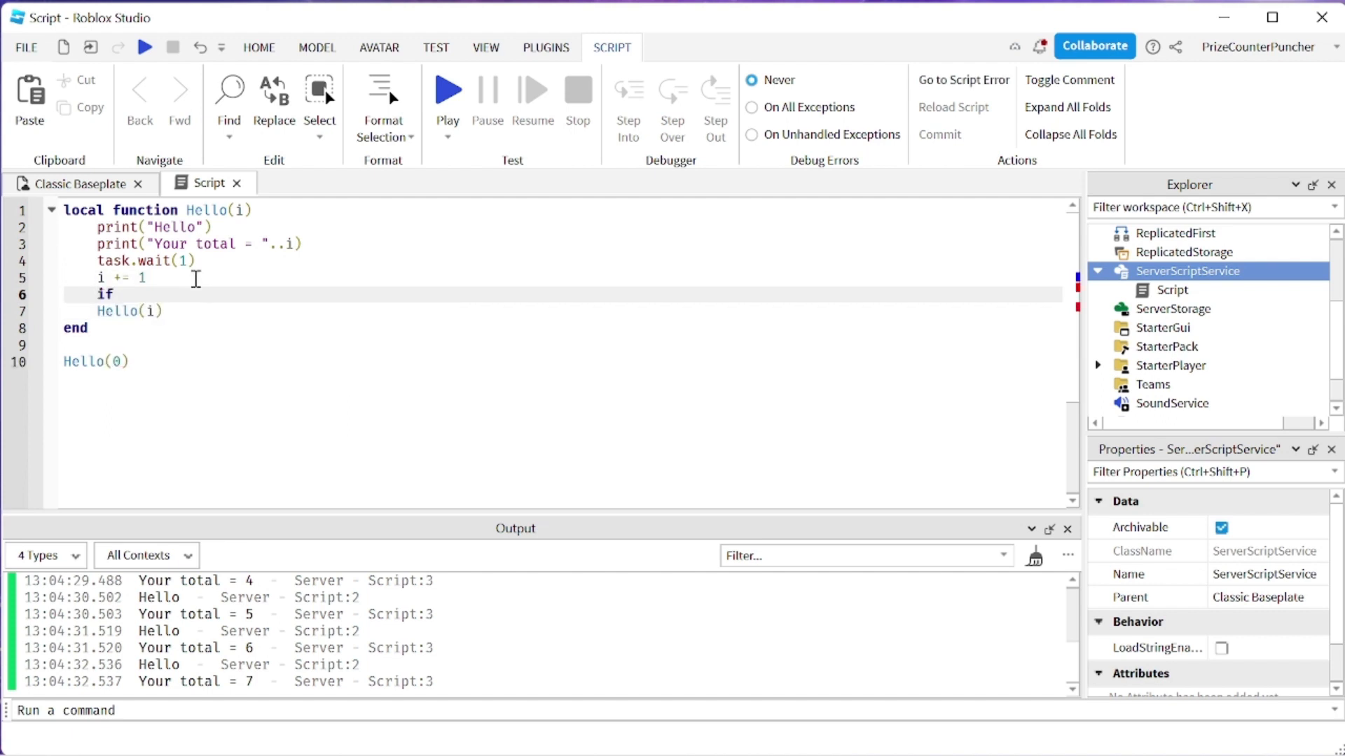
pyautogui.write('i')
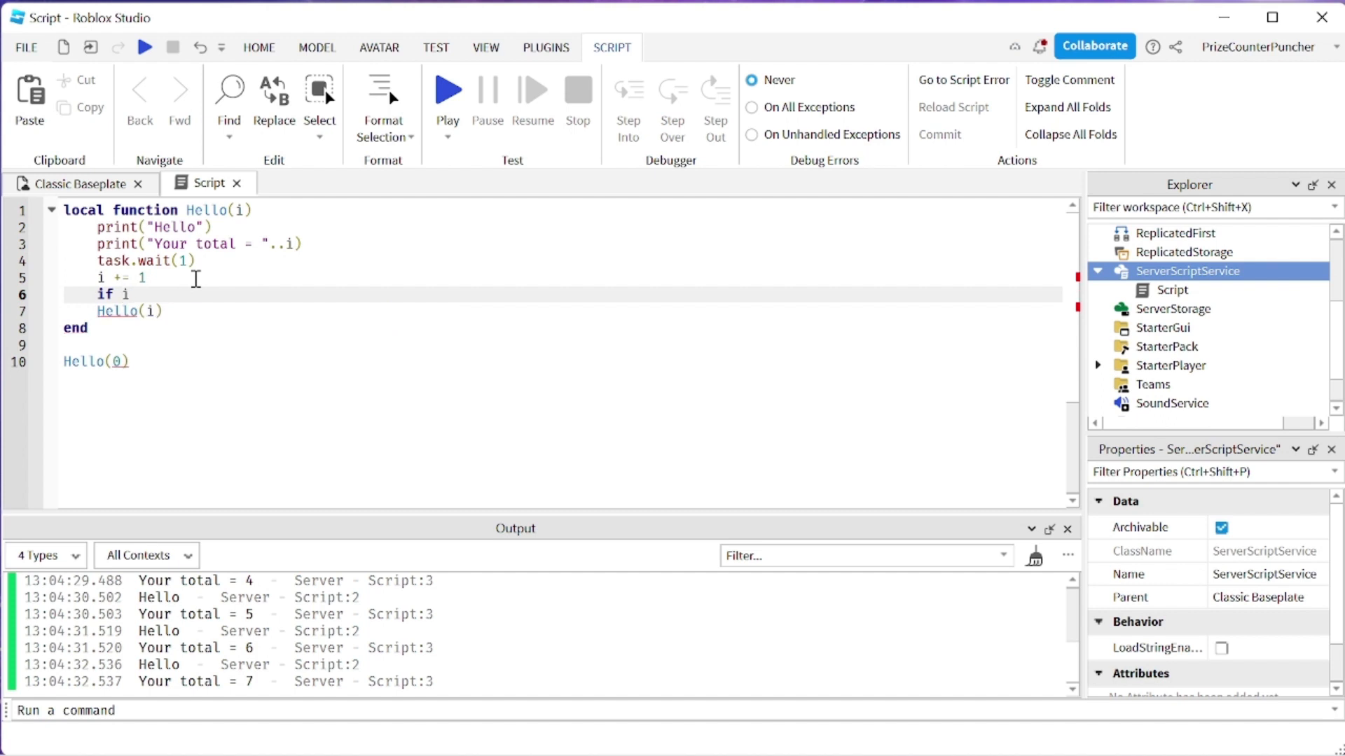
pyautogui.write('<=')
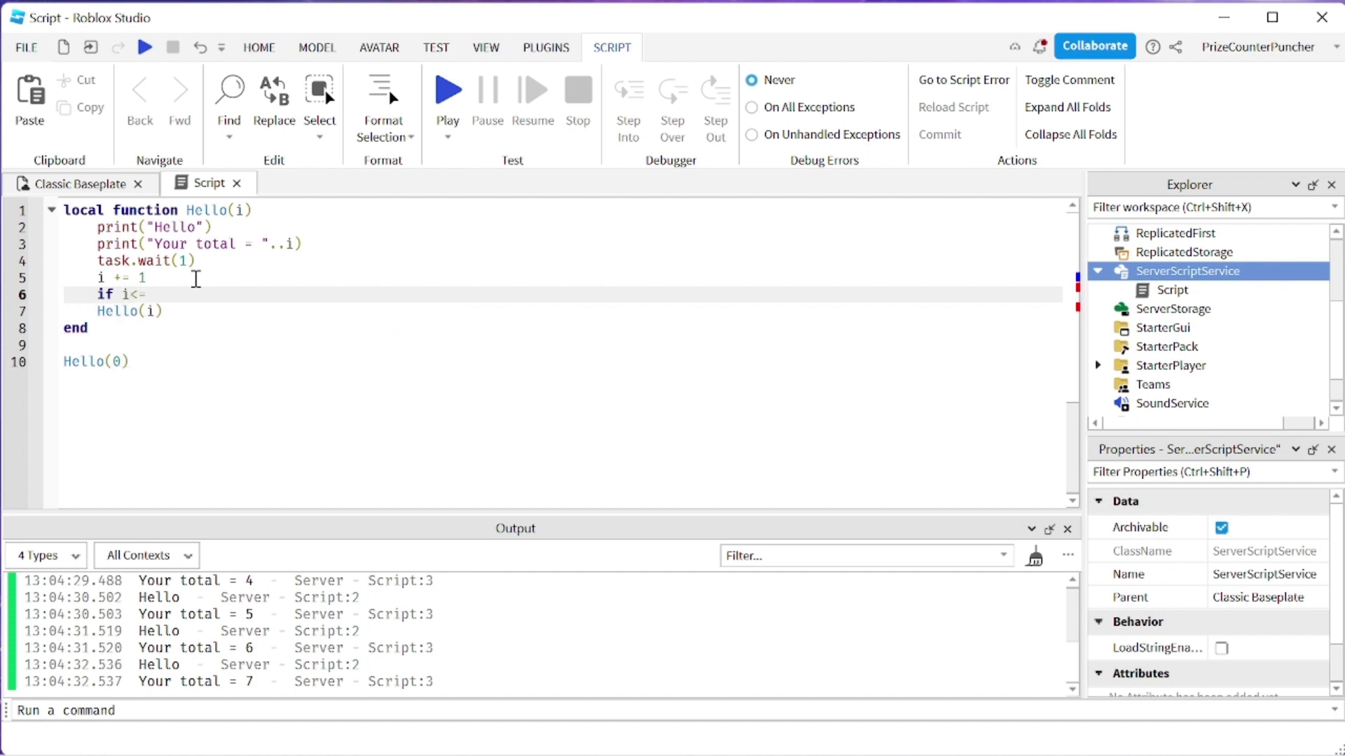
pyautogui.write('7 then')
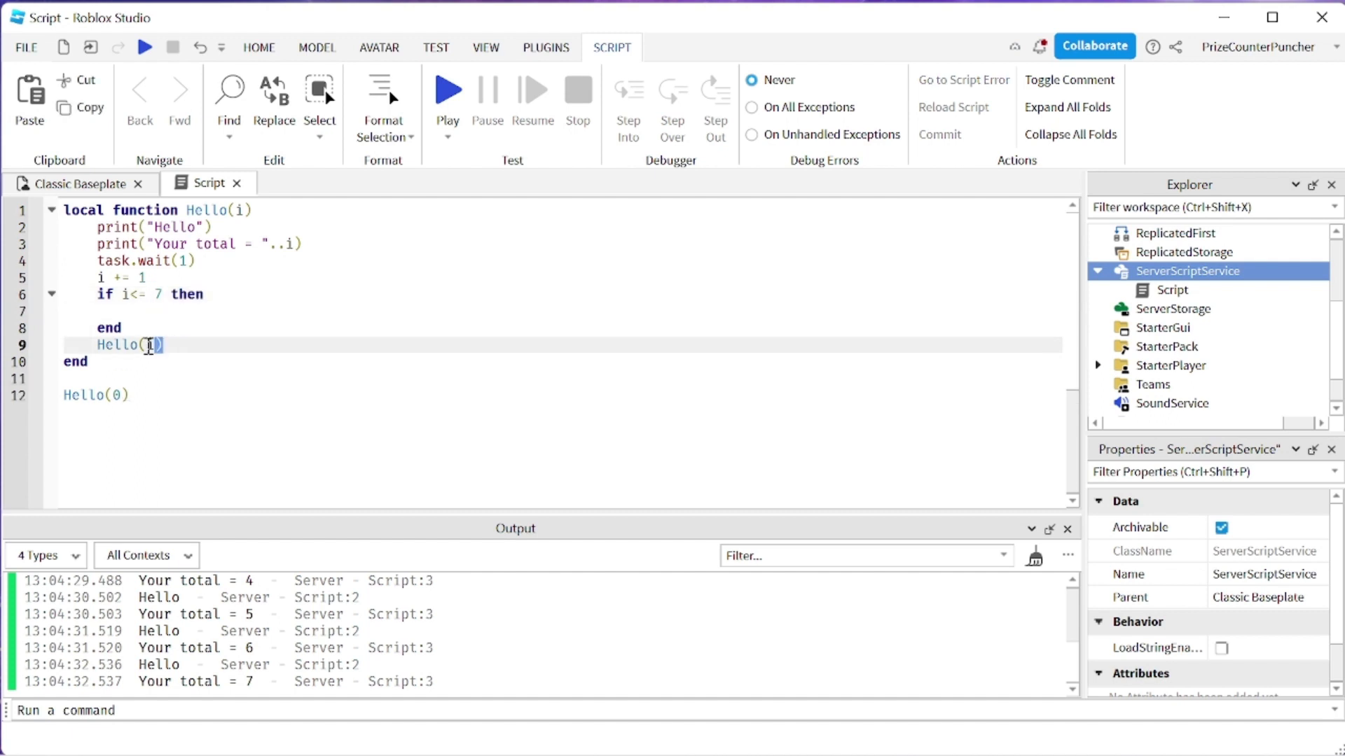
pyautogui.doubleClick(125, 344)
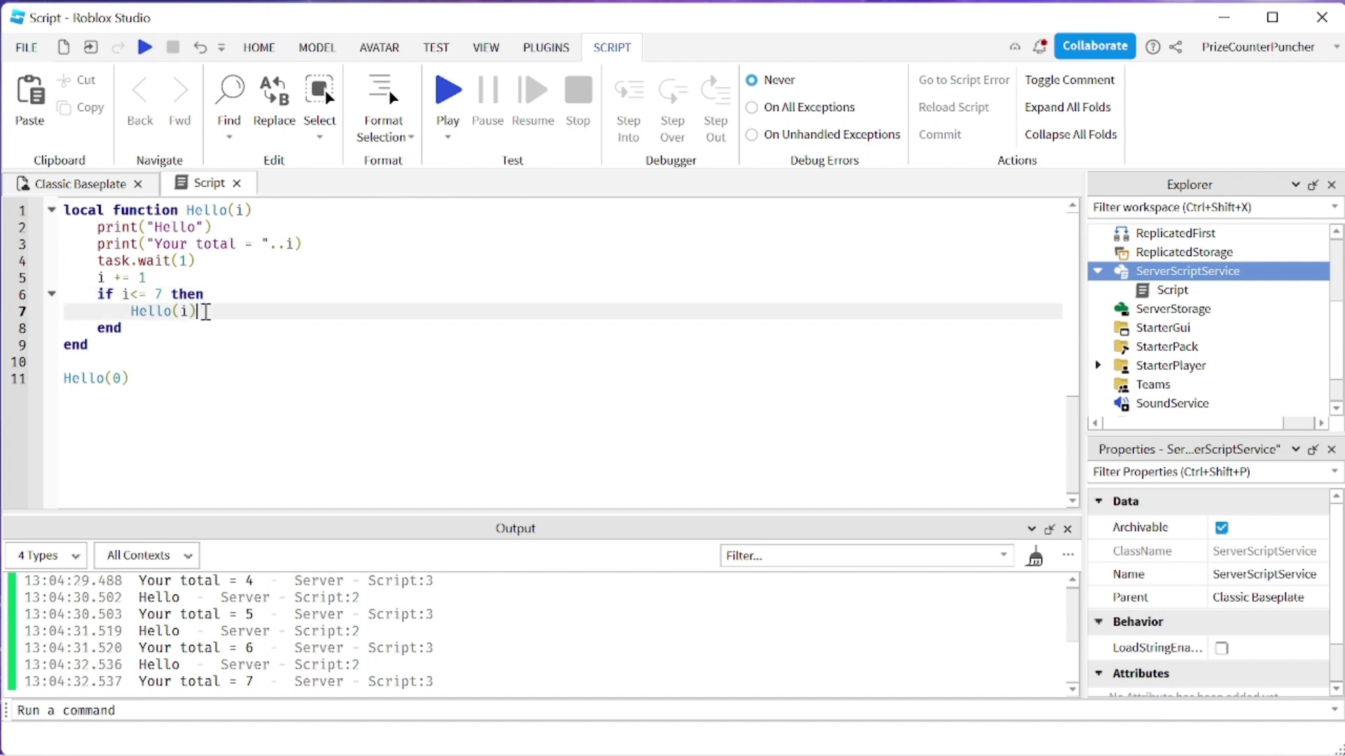
pyautogui.tripleClick(152, 311)
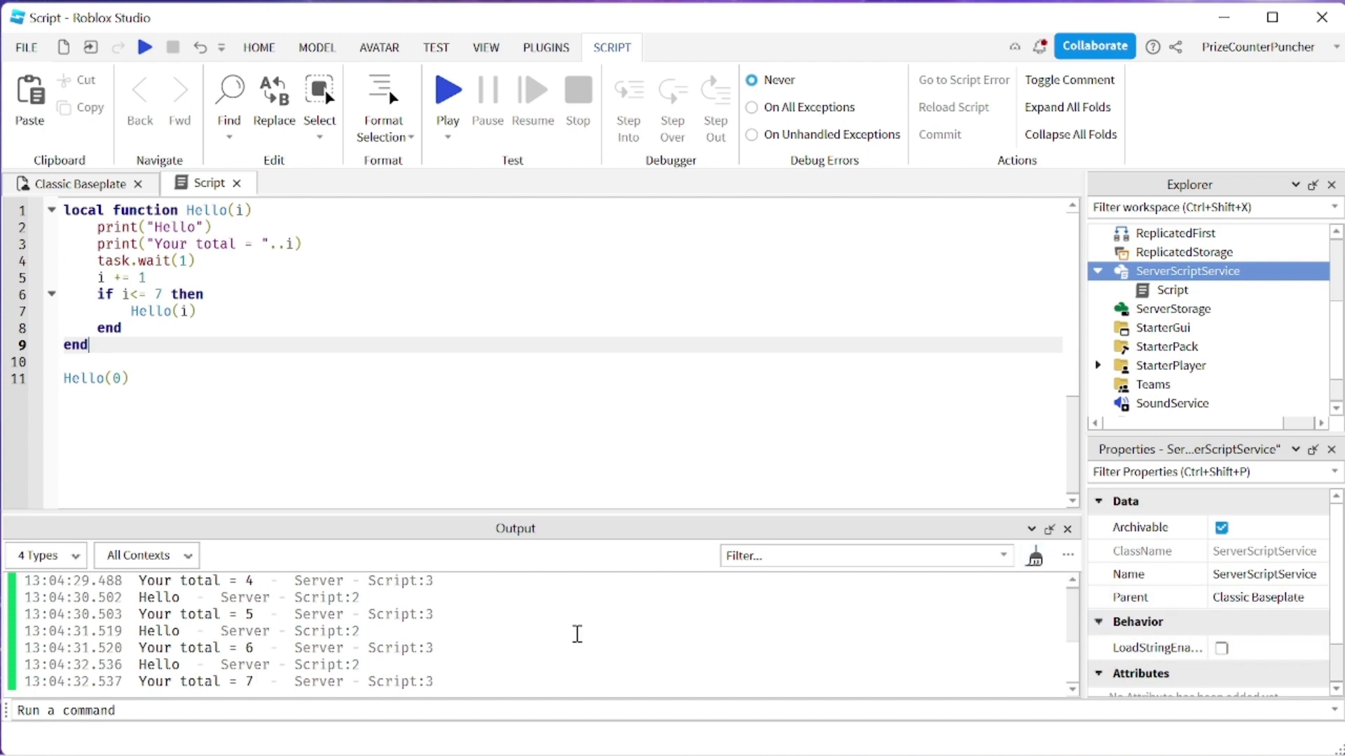
pyautogui.moveTo(552, 656)
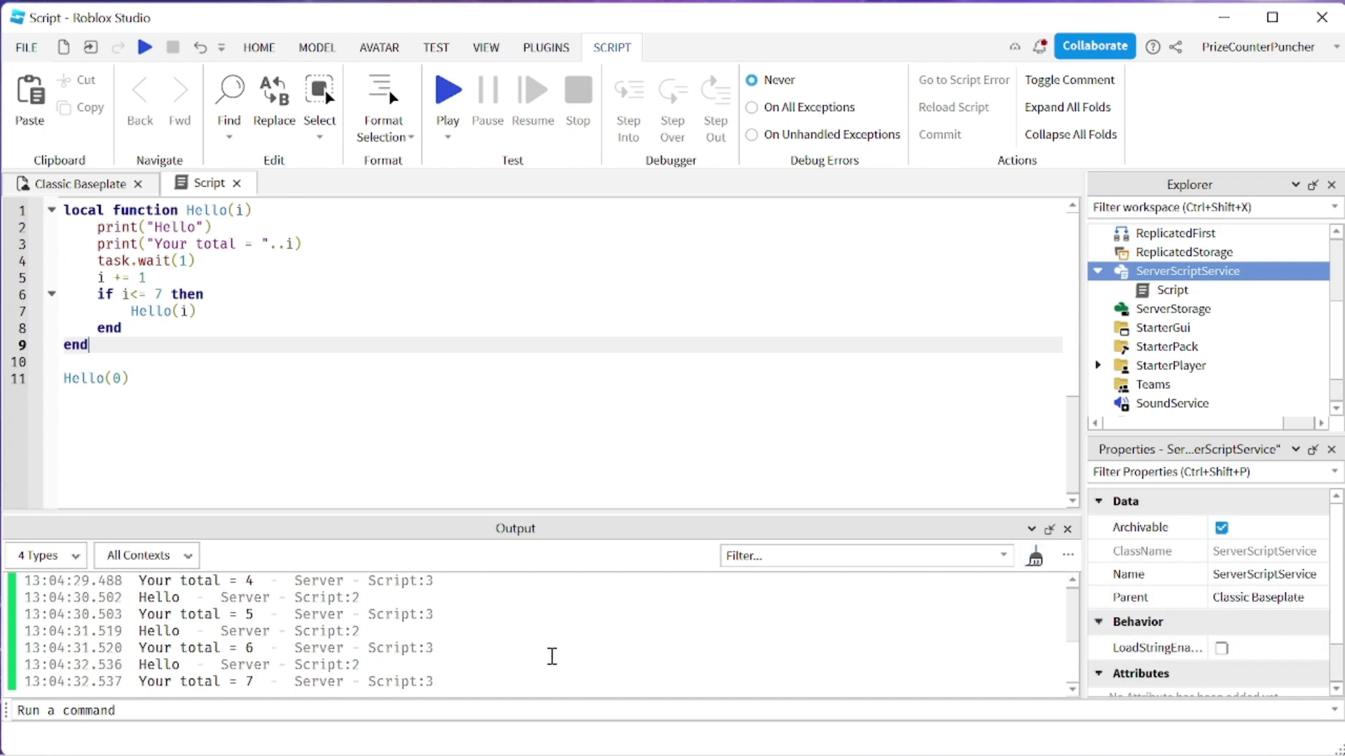
pyautogui.moveTo(459, 683)
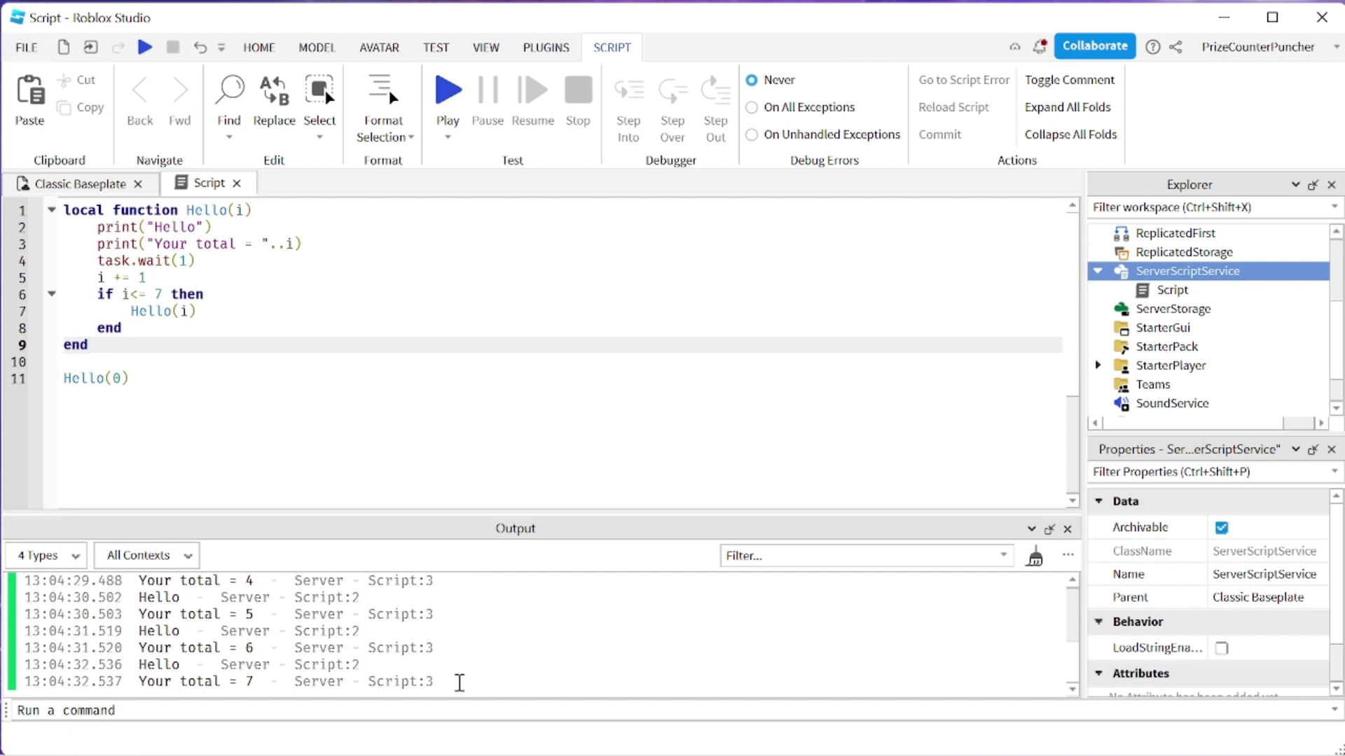
pyautogui.moveTo(456, 680)
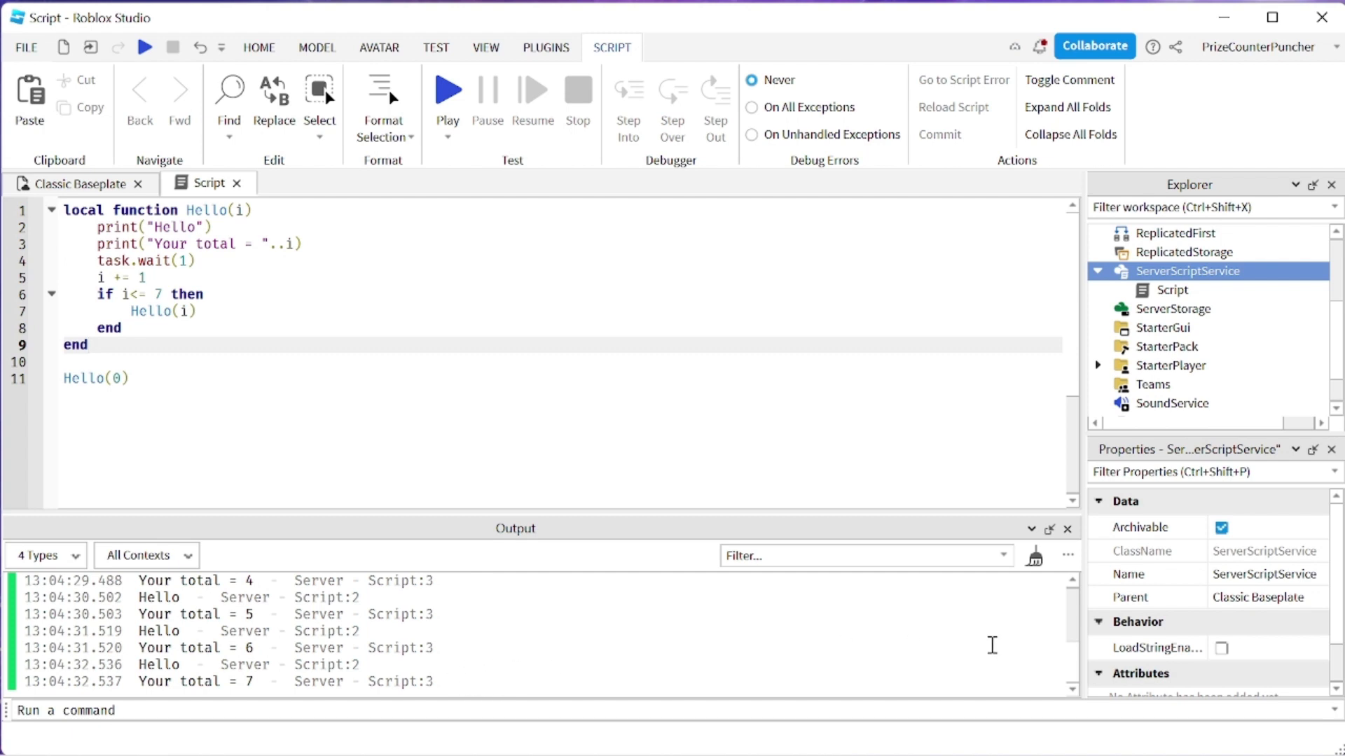
# Clear the Output, play-test until the count ends at Your total = 7, then stop.
pyautogui.click(1034, 555)
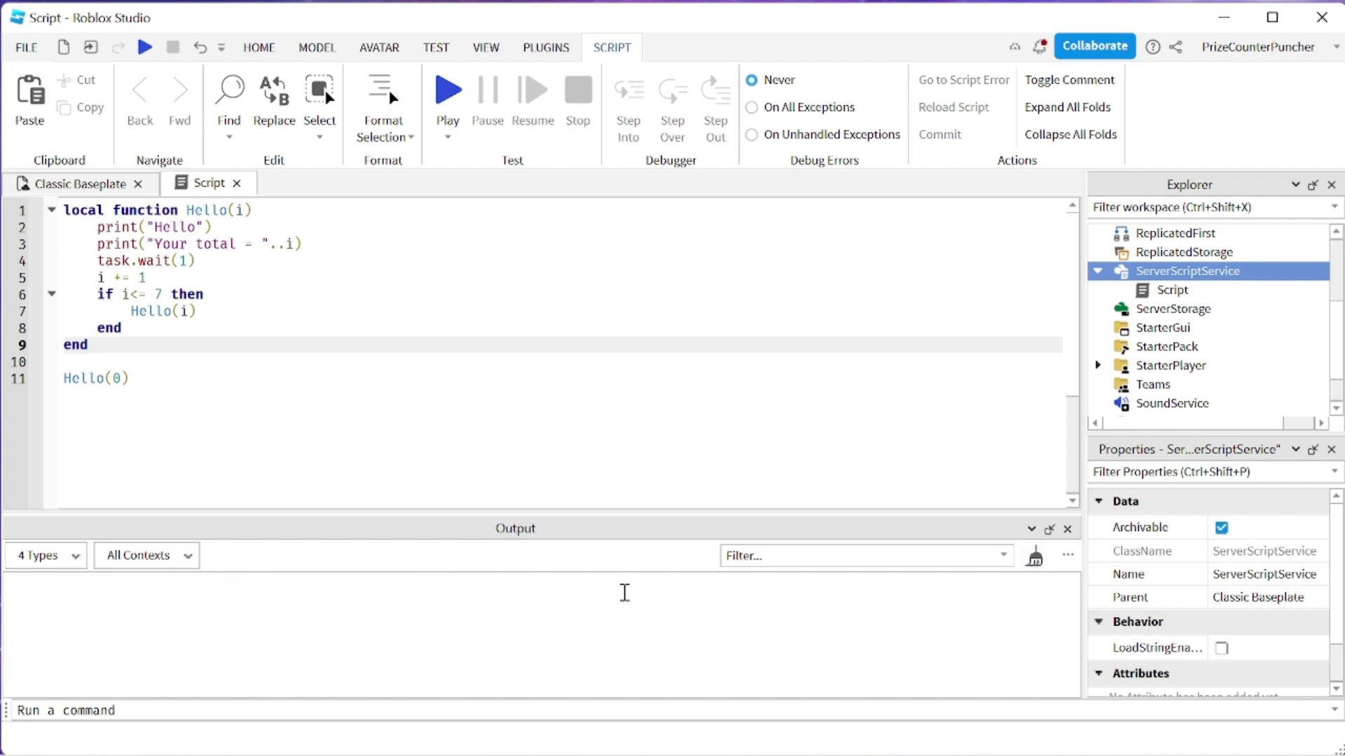
pyautogui.click(447, 88)
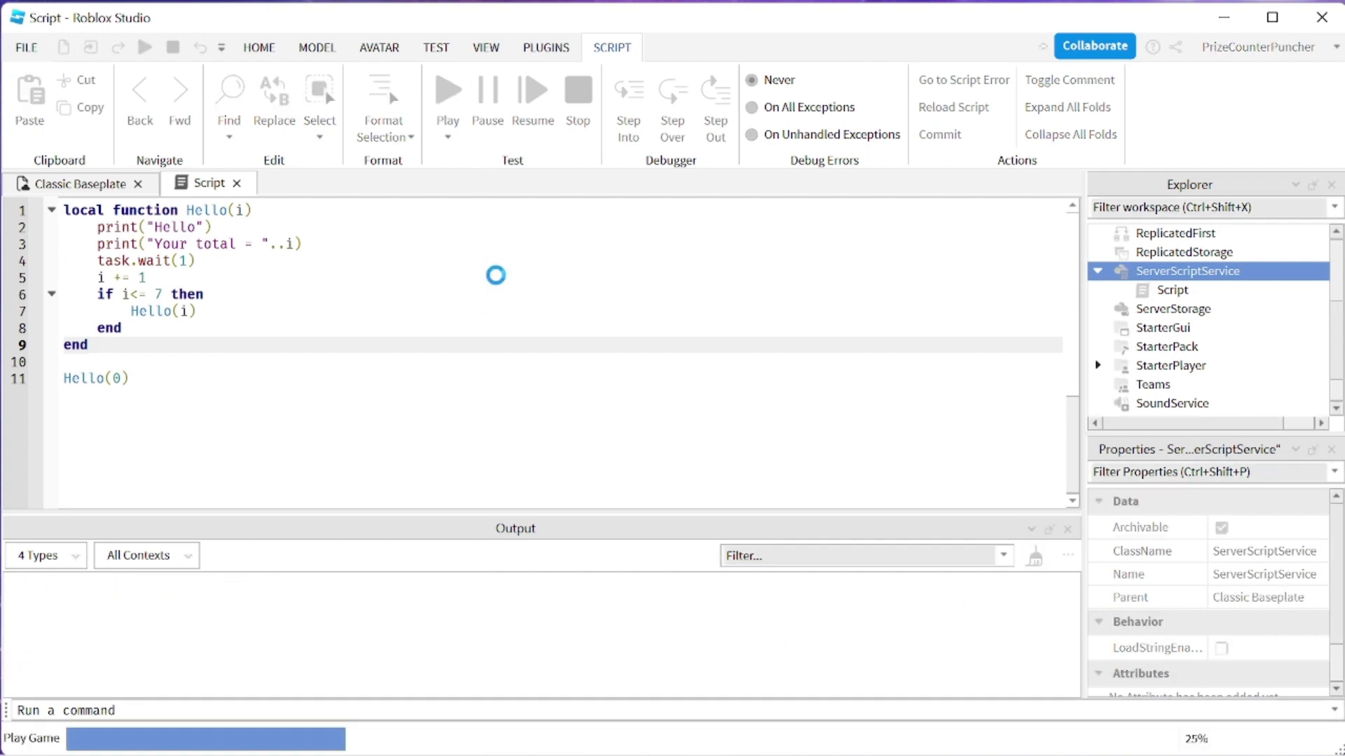
pyautogui.click(447, 90)
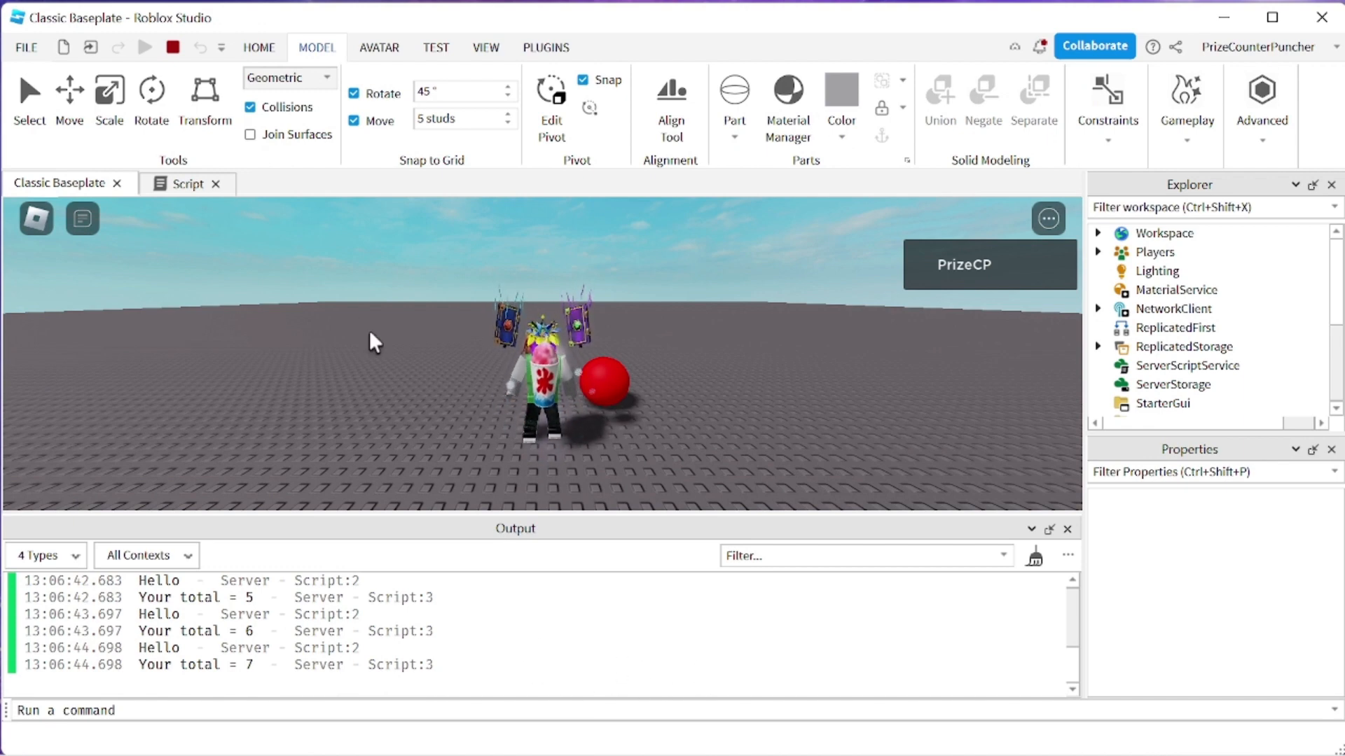
pyautogui.click(204, 183)
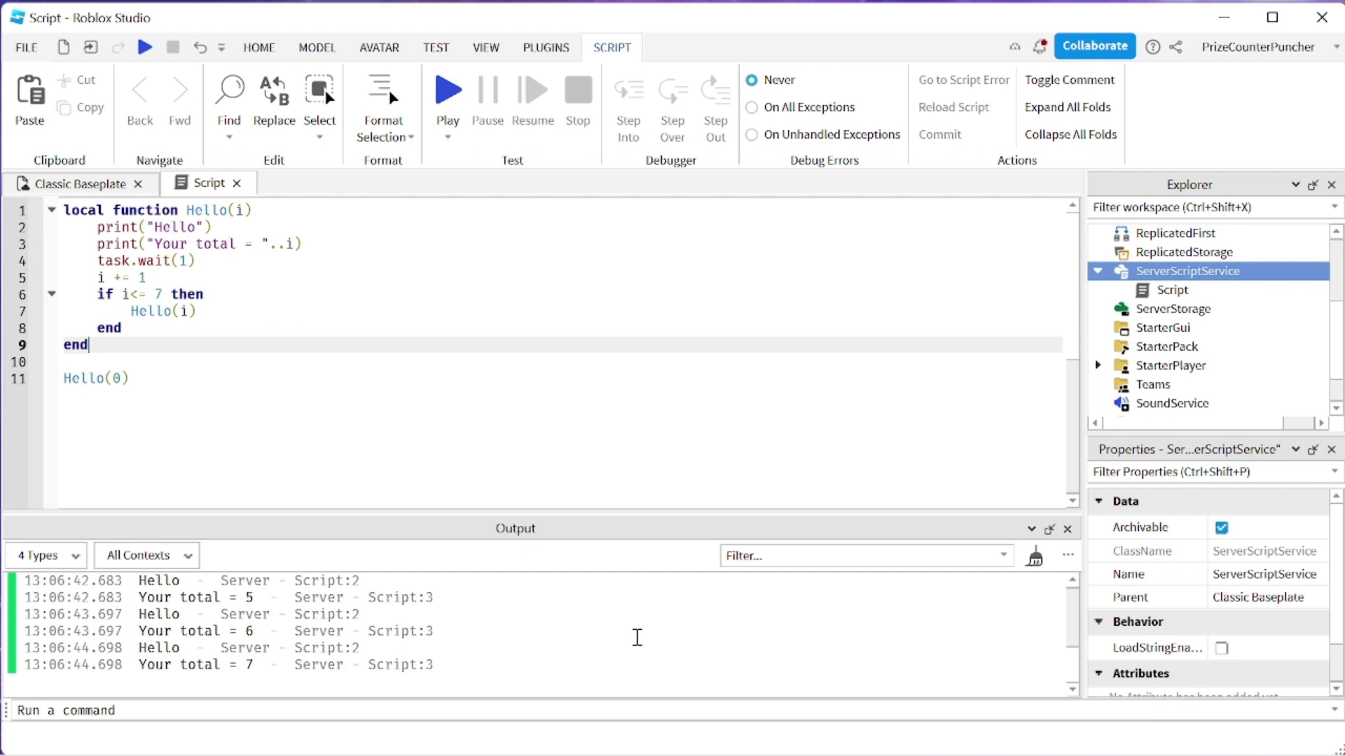